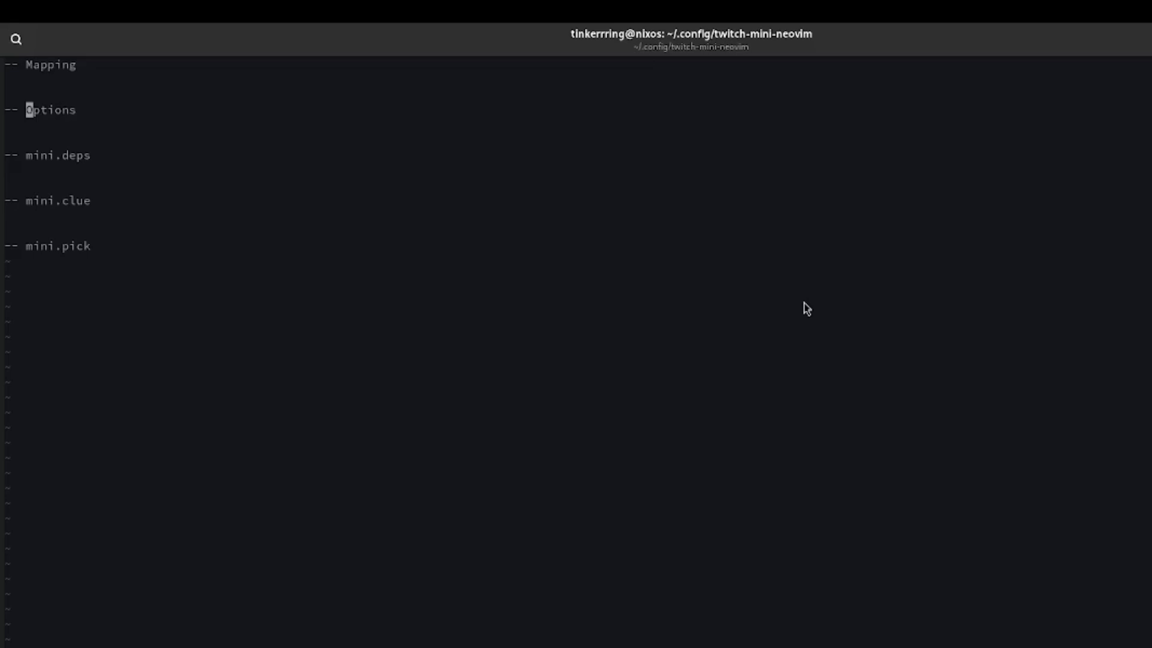
Step: Move down to the Mapping heading to start a comment line below it
{"action": "key", "text": "j"}
{"action": "type", "text": "-- ma"}
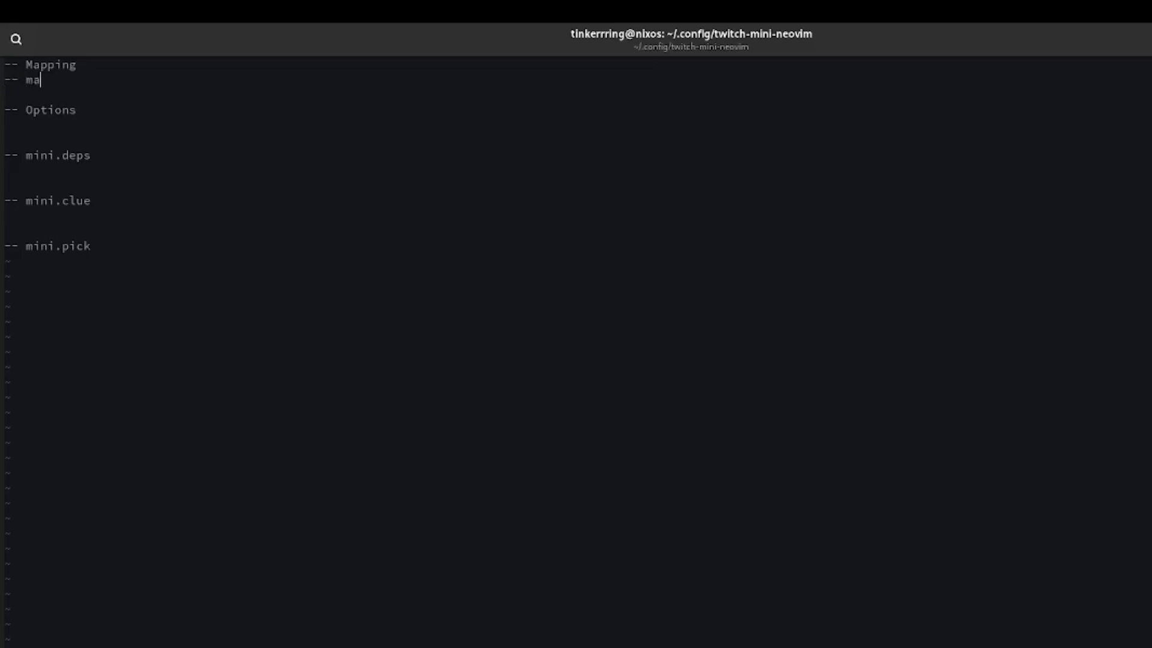
Step: Add a mapleader comment, then set vim.g.mapleader and maplocalleader to ' '
{"action": "type", "text": "pleaderj"}
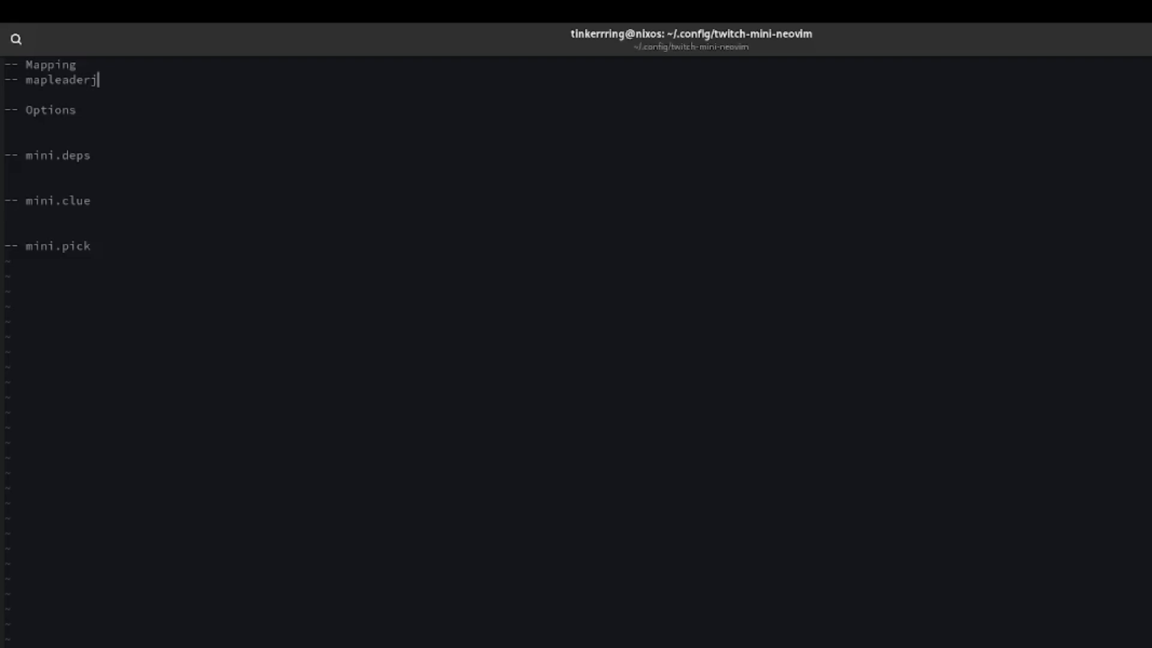
{"action": "key", "text": "BackSpace"}
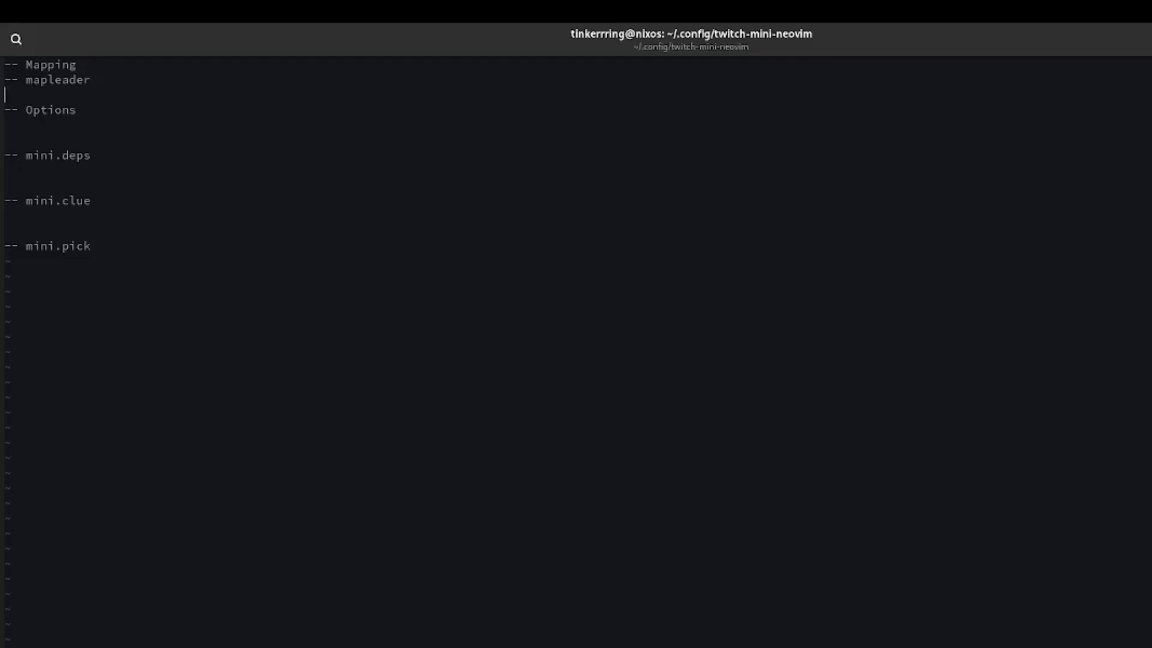
{"action": "type", "text": "vim.g"}
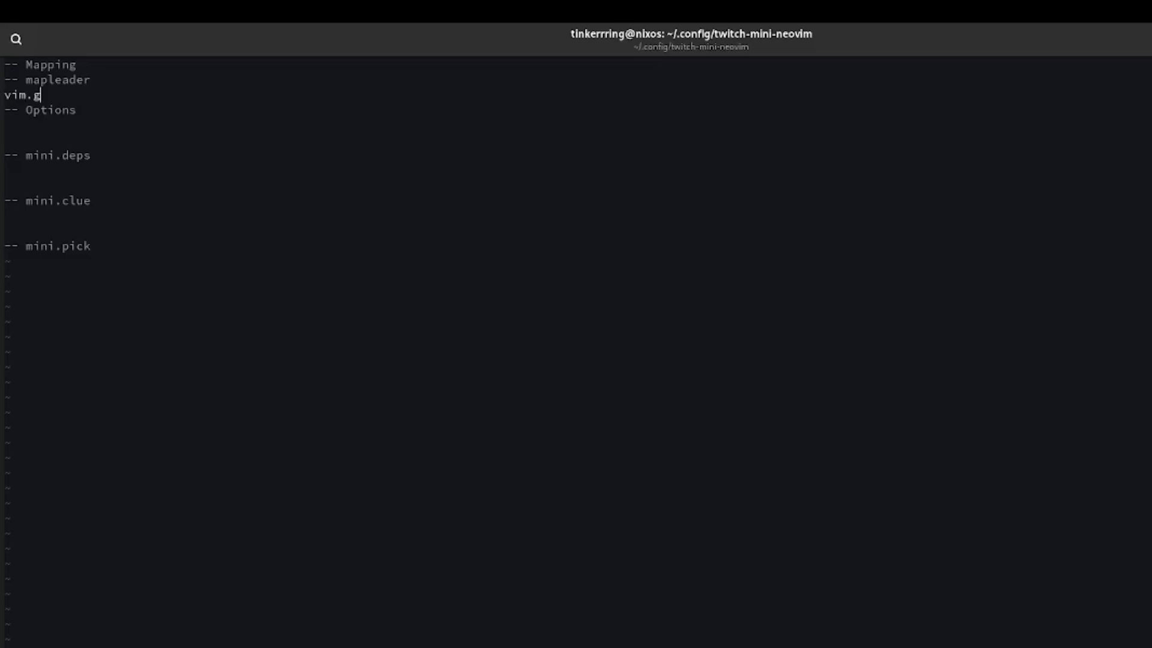
{"action": "type", "text": "mapleade"}
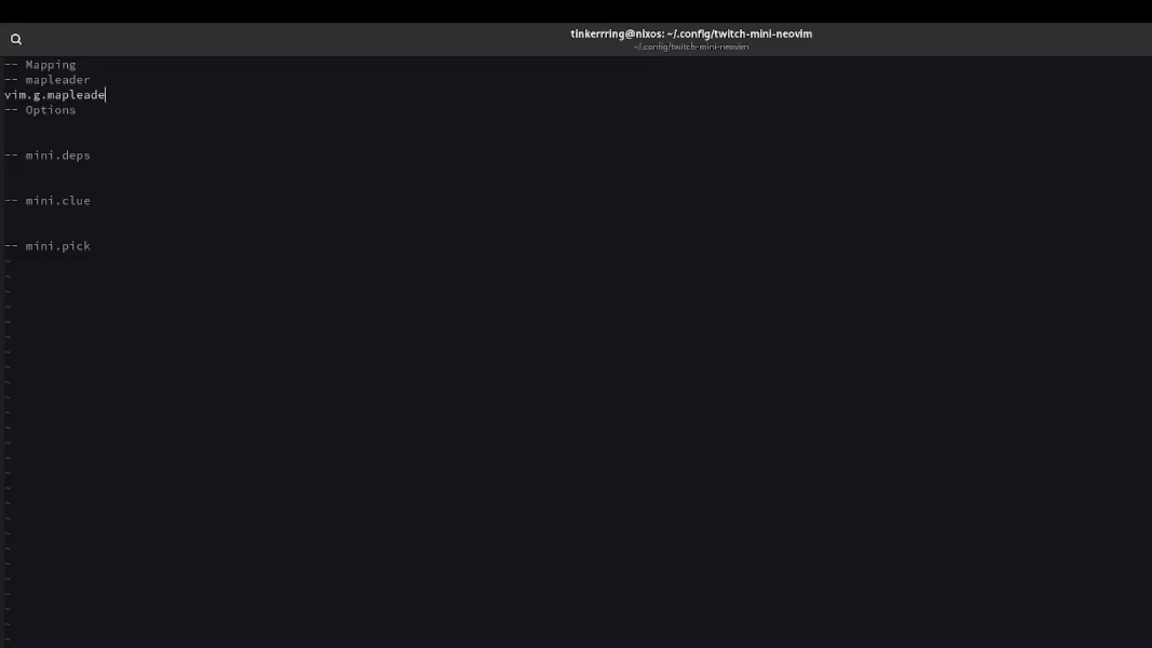
{"action": "type", "text": "= ' '"}
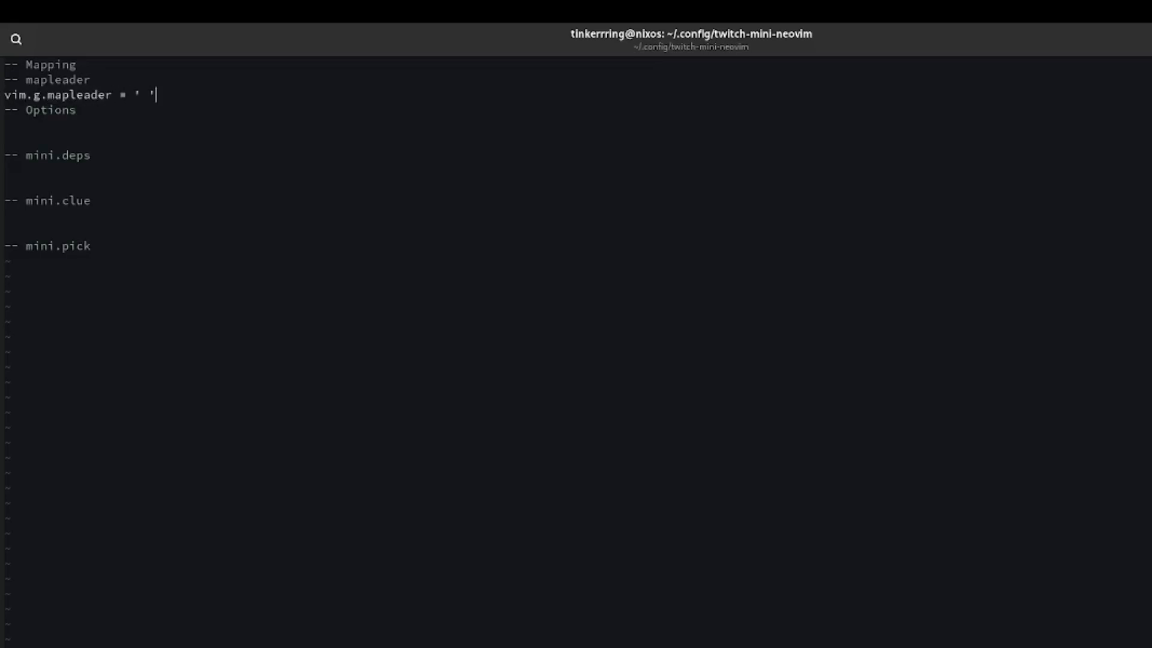
{"action": "type", "text": "jk"}
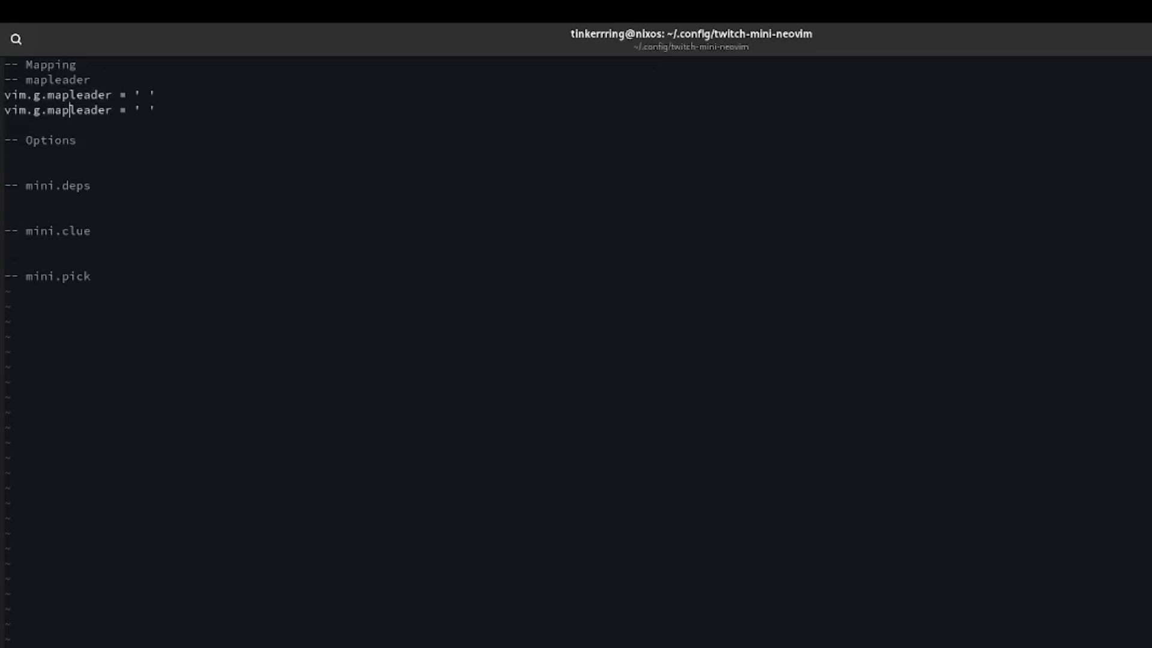
{"action": "type", "text": "local"}
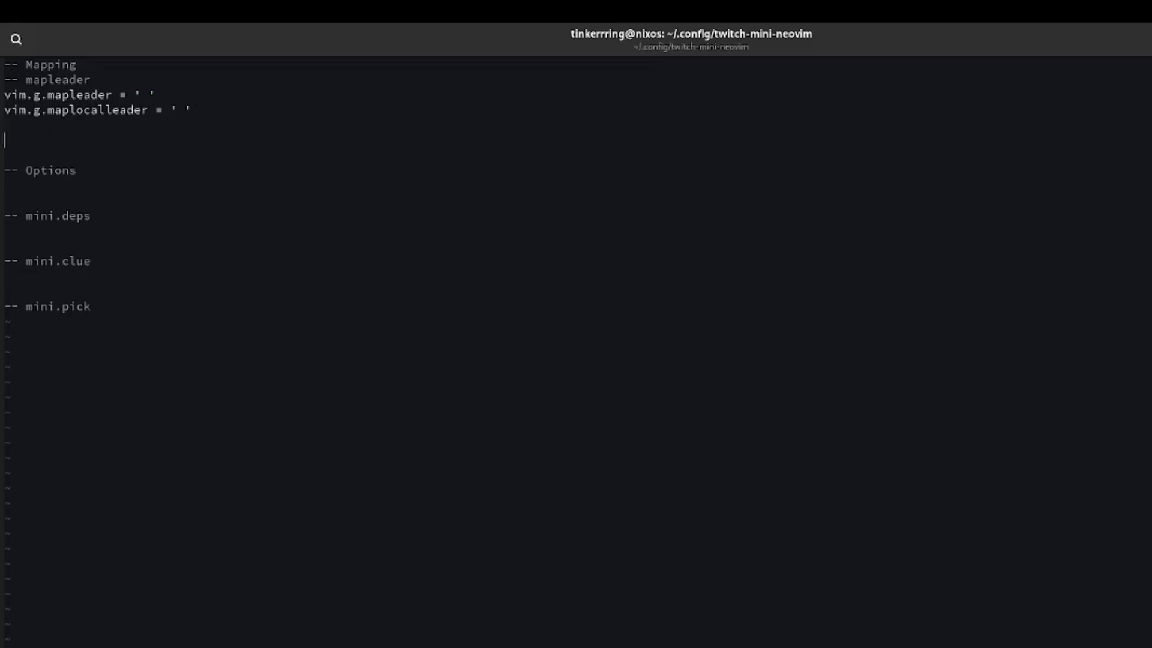
Step: Map jk to <Esc> in insert and visual modes, pasting a third copy below
{"action": "type", "text": "vim"}
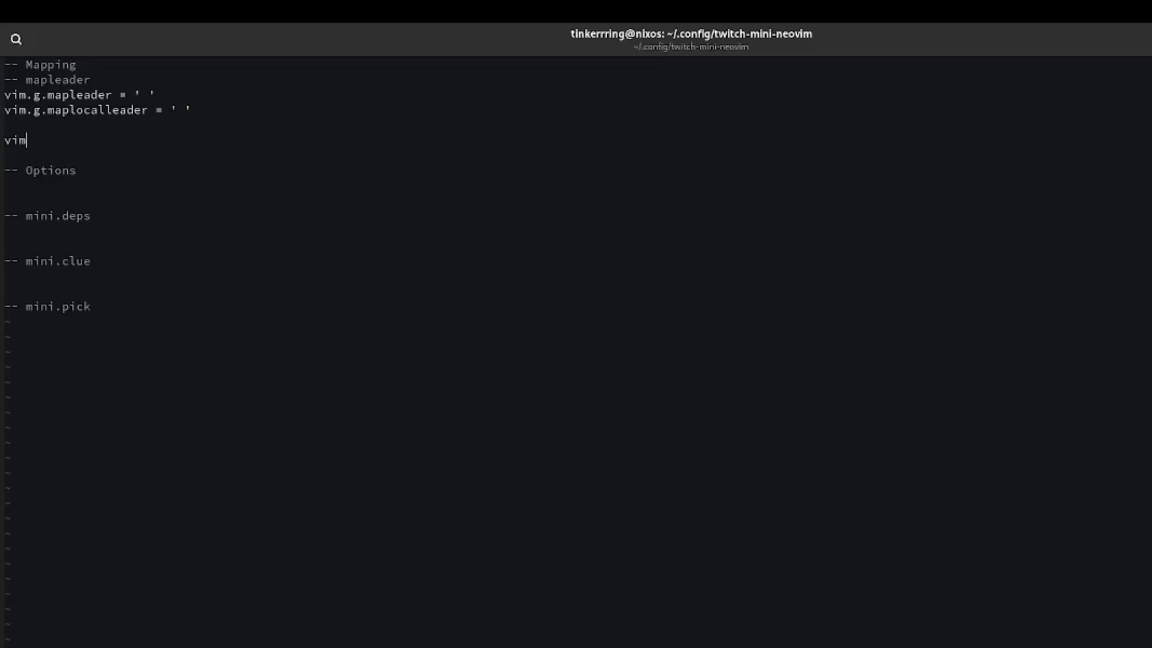
{"action": "type", "text": ".keymp"}
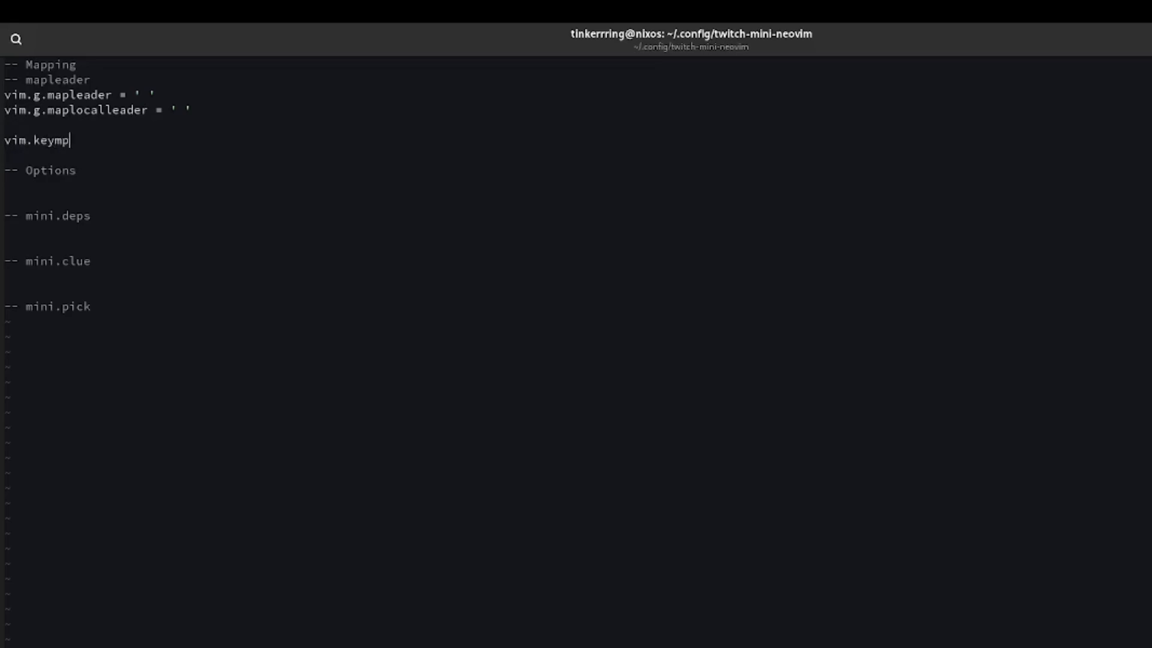
{"action": "type", "text": "ap.s"}
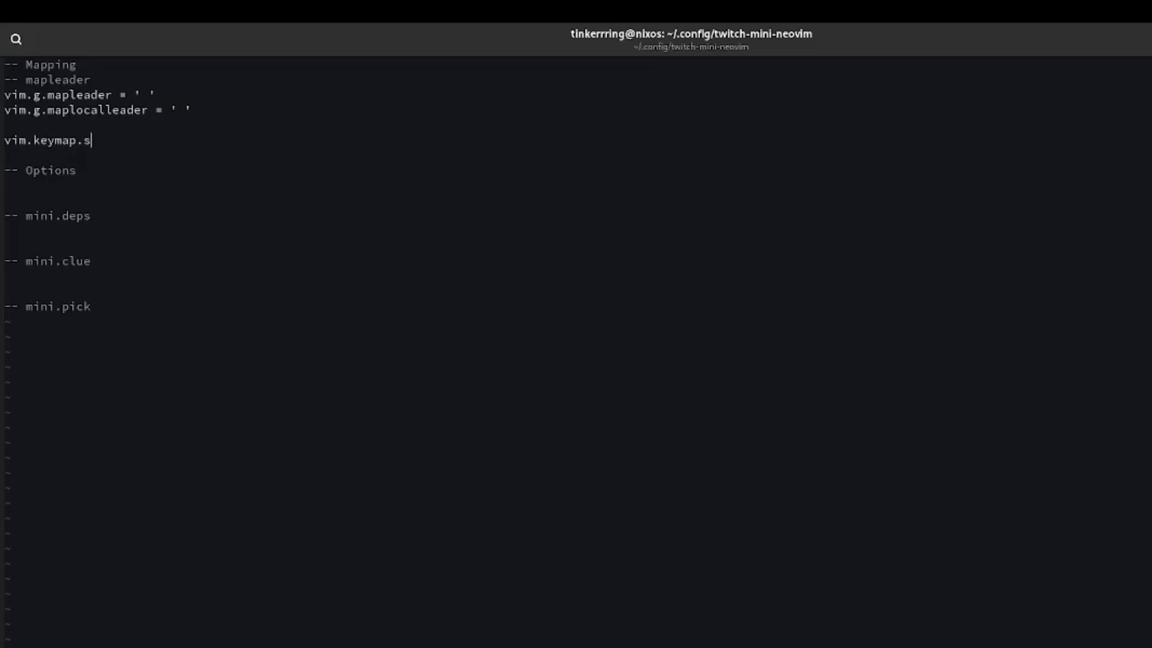
{"action": "type", "text": "et(\"i\""}
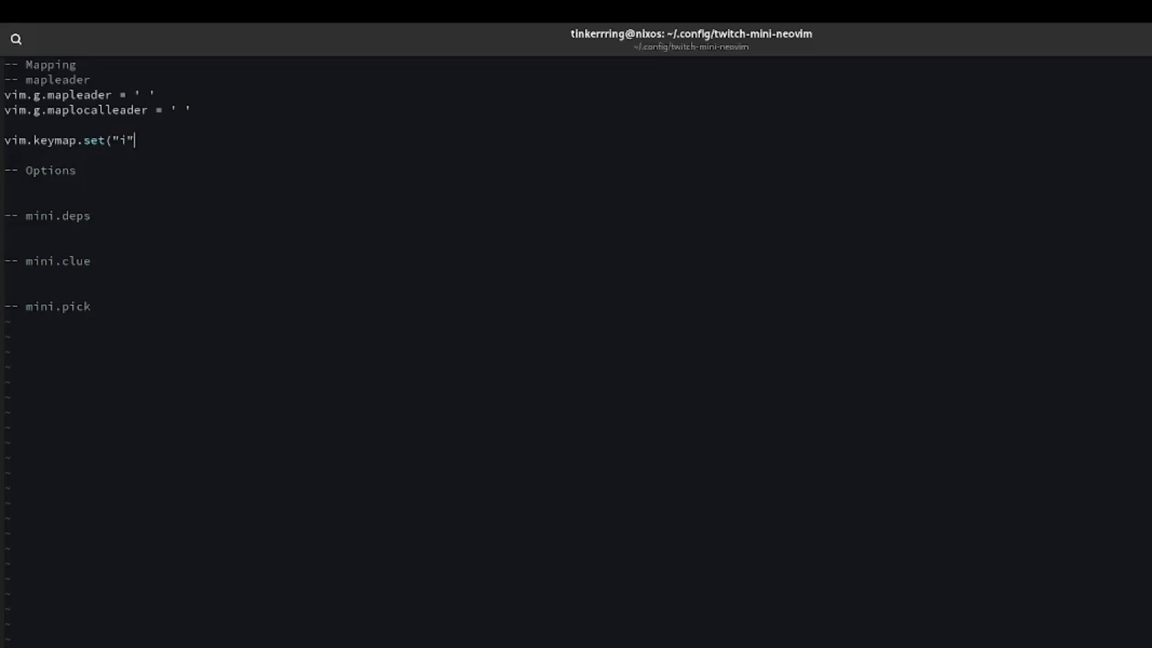
{"action": "type", "text": ", \"jk"}
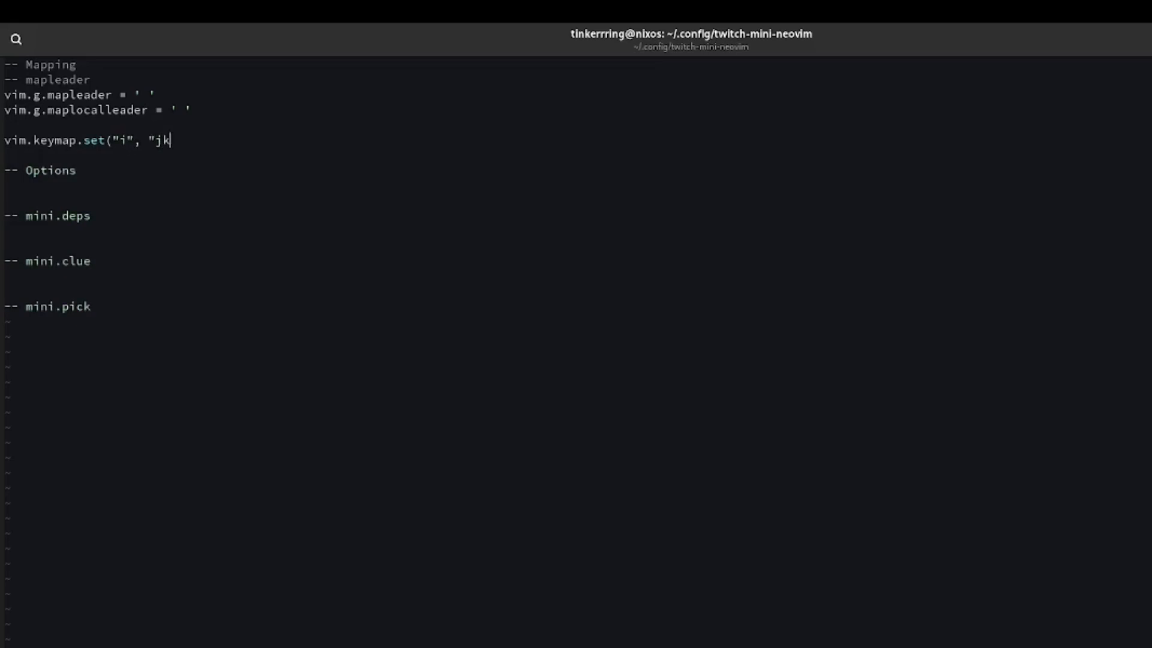
{"action": "type", "text": "\","}
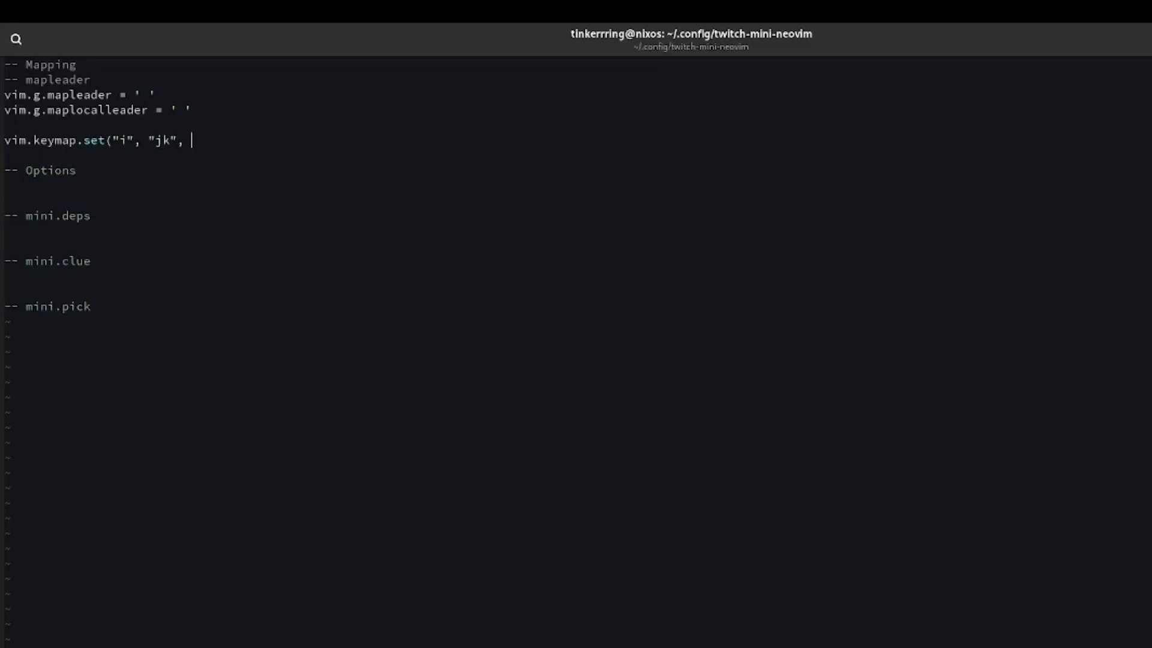
{"action": "type", "text": "\"<Es"}
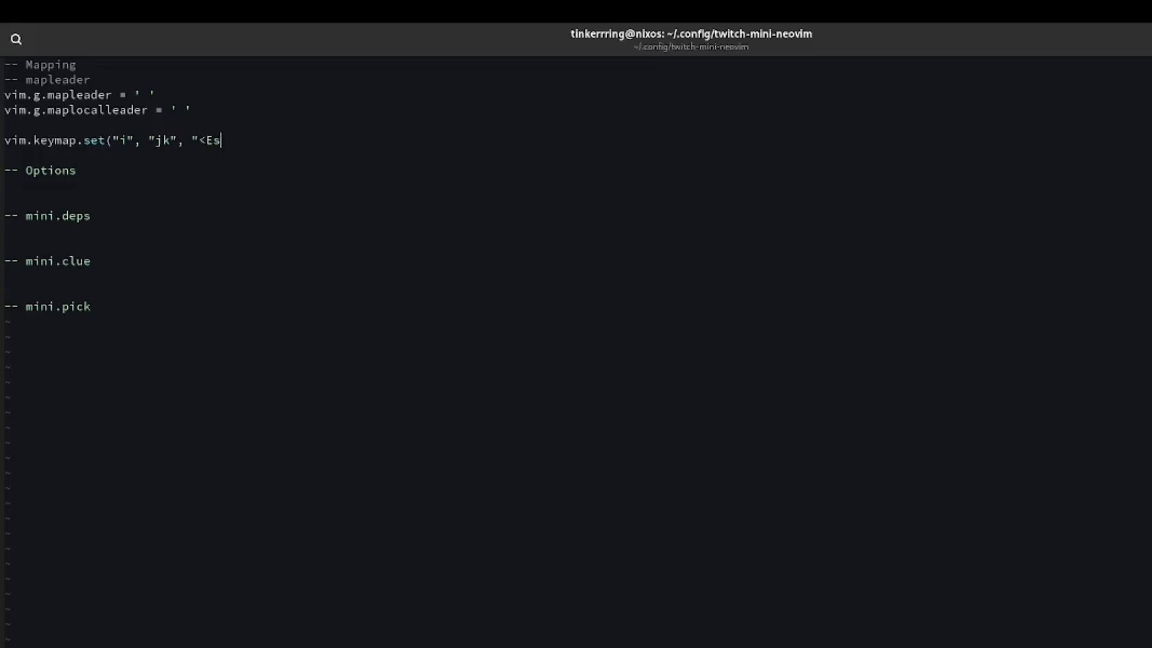
{"action": "type", "text": "c"}
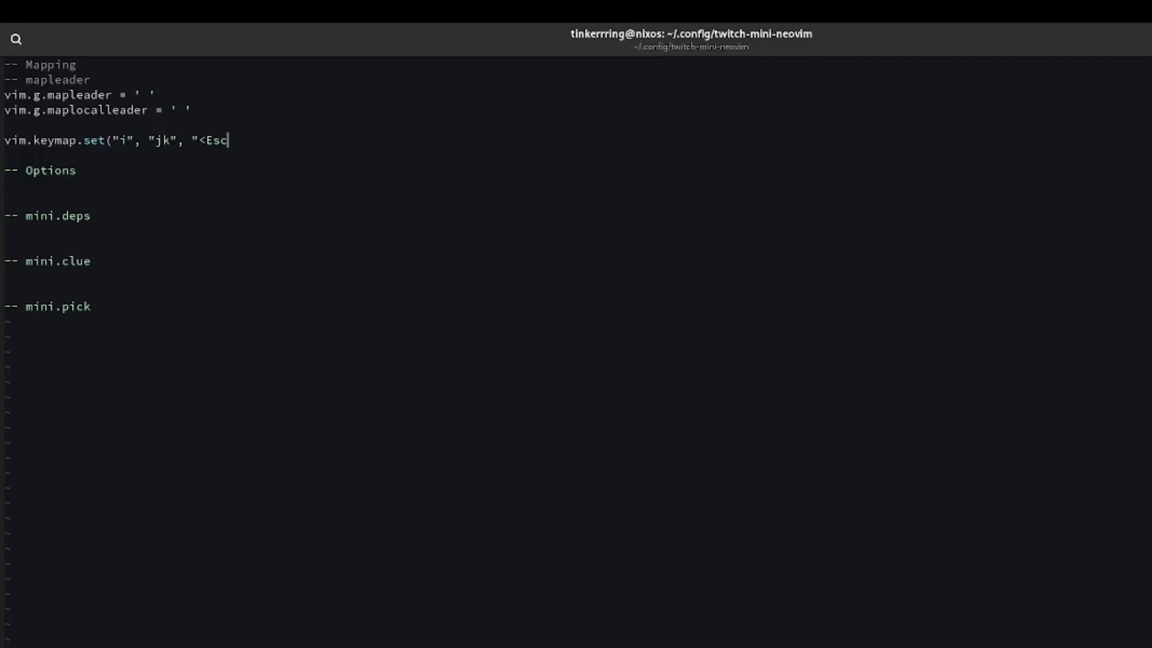
{"action": "type", "text": ">\")"}
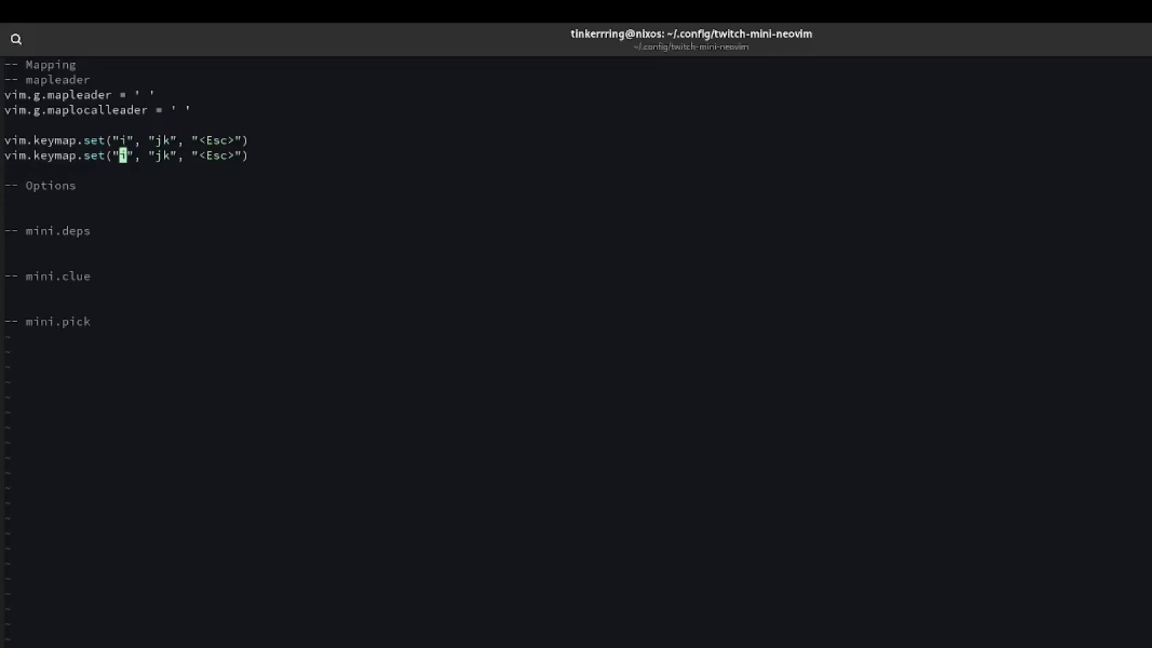
{"action": "type", "text": "v"}
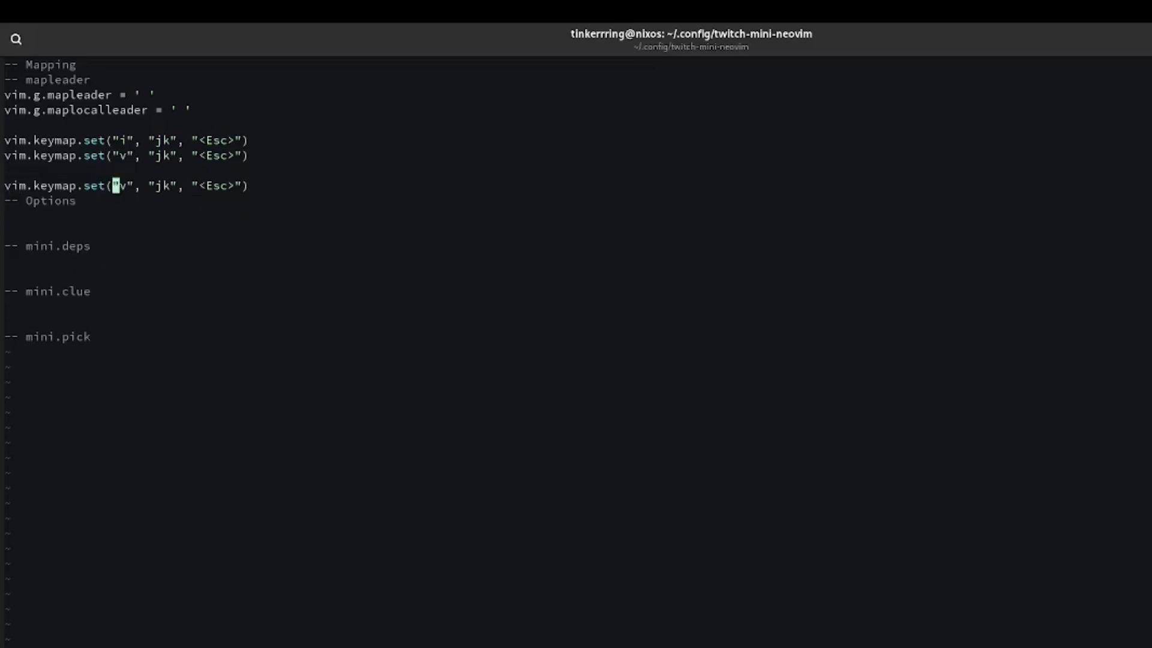
Step: Set <Leader>s to ":w<CR>:so %<CR>" and add <Leader>w and U mappings
{"action": "type", "text": "n"}
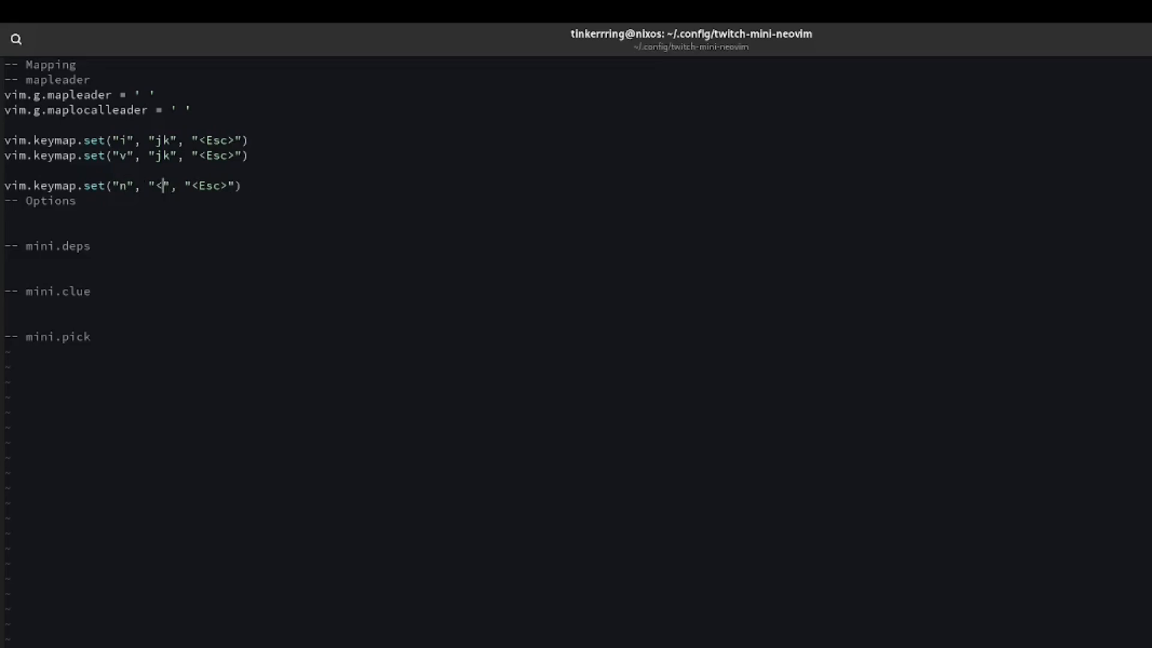
{"action": "type", "text": "Leader>Y"}
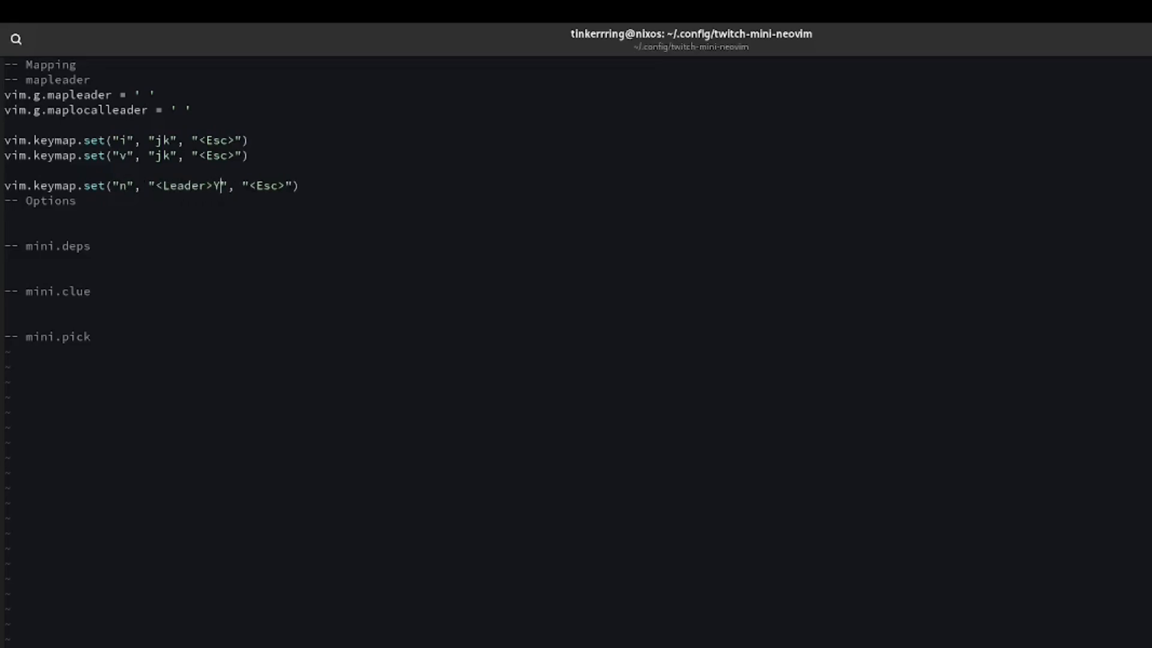
{"action": "type", "text": "s"}
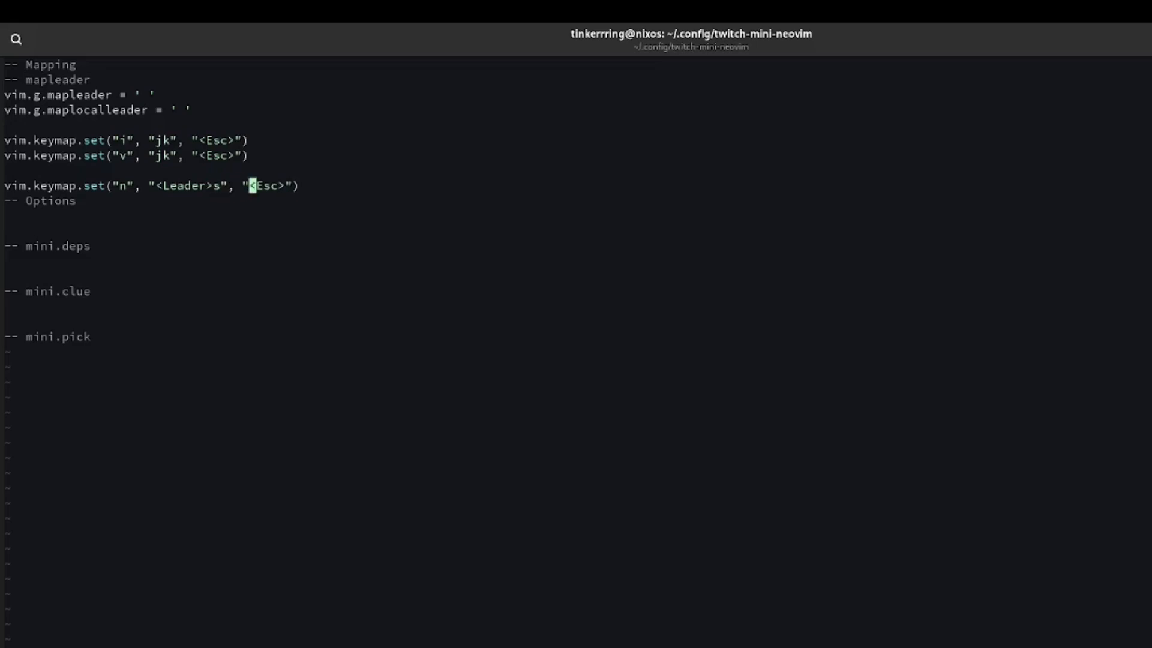
{"action": "type", "text": ":"}
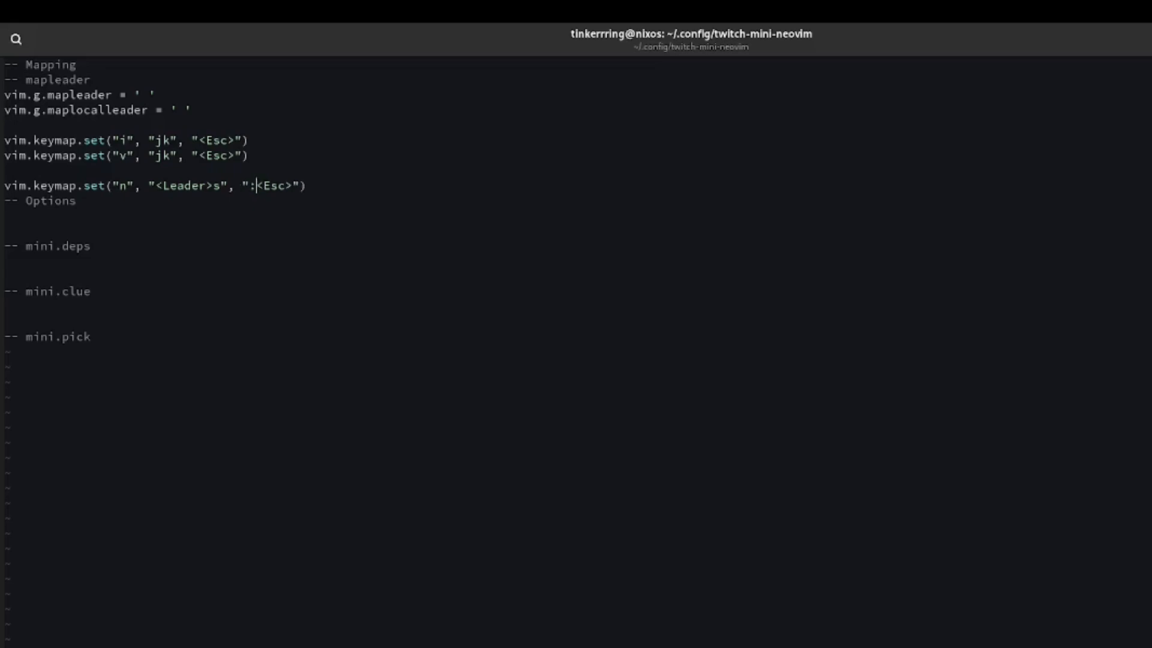
{"action": "type", "text": "w<CR>."}
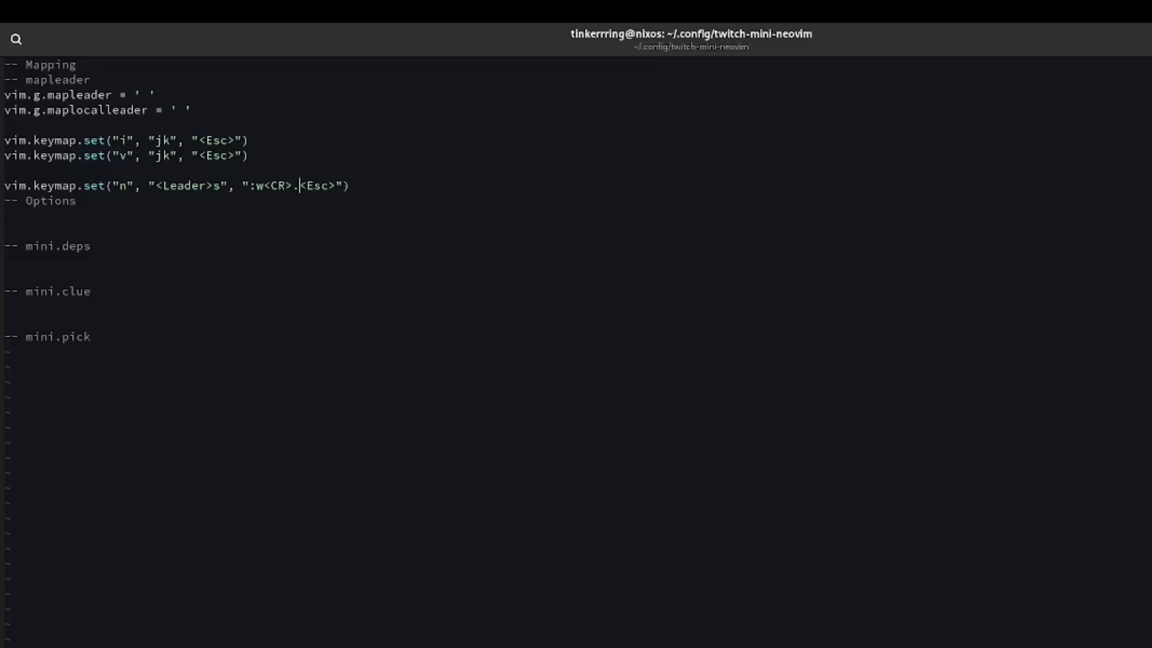
{"action": "type", "text": ":so"}
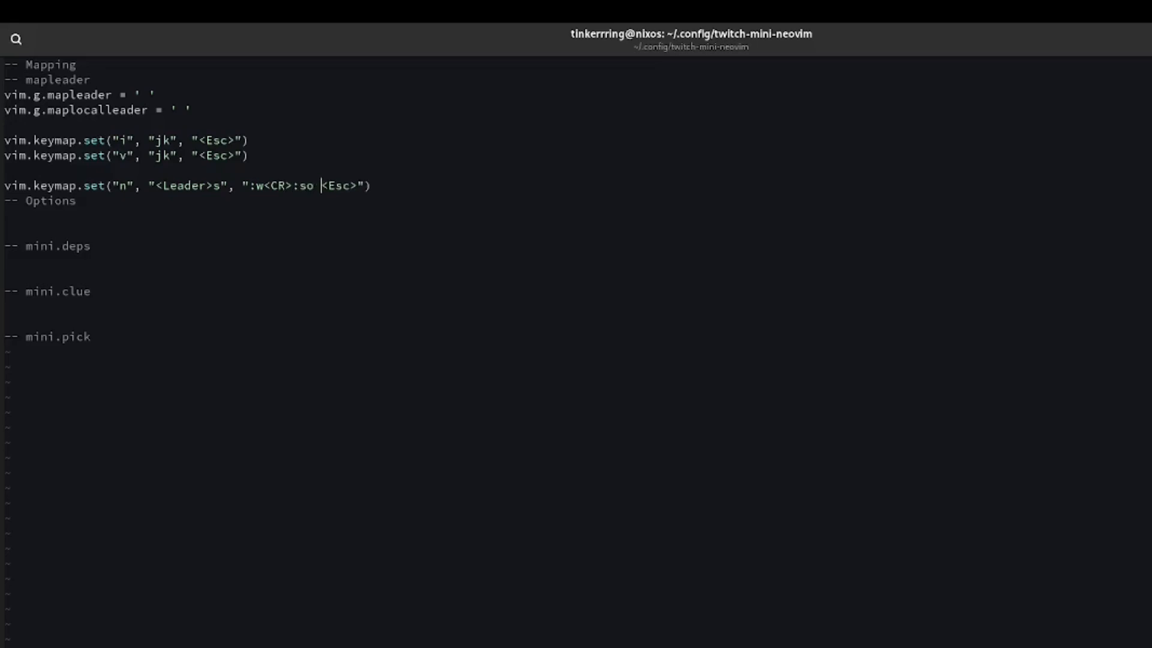
{"action": "type", "text": "%"}
{"action": "type", "text": "vim.keymap.set(\"n\", \"U\", \"<C>"}
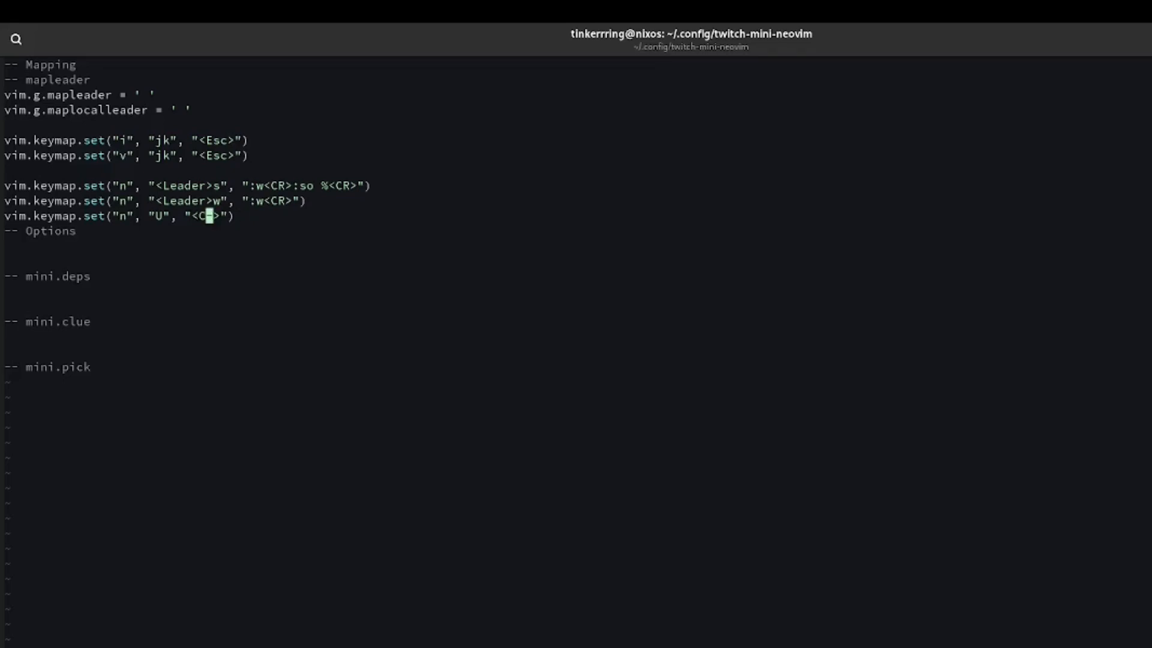
Step: Finish U as <C-r>, map <Tab> to za, and begin a vim. line under Options
{"action": "type", "text": "-r"}
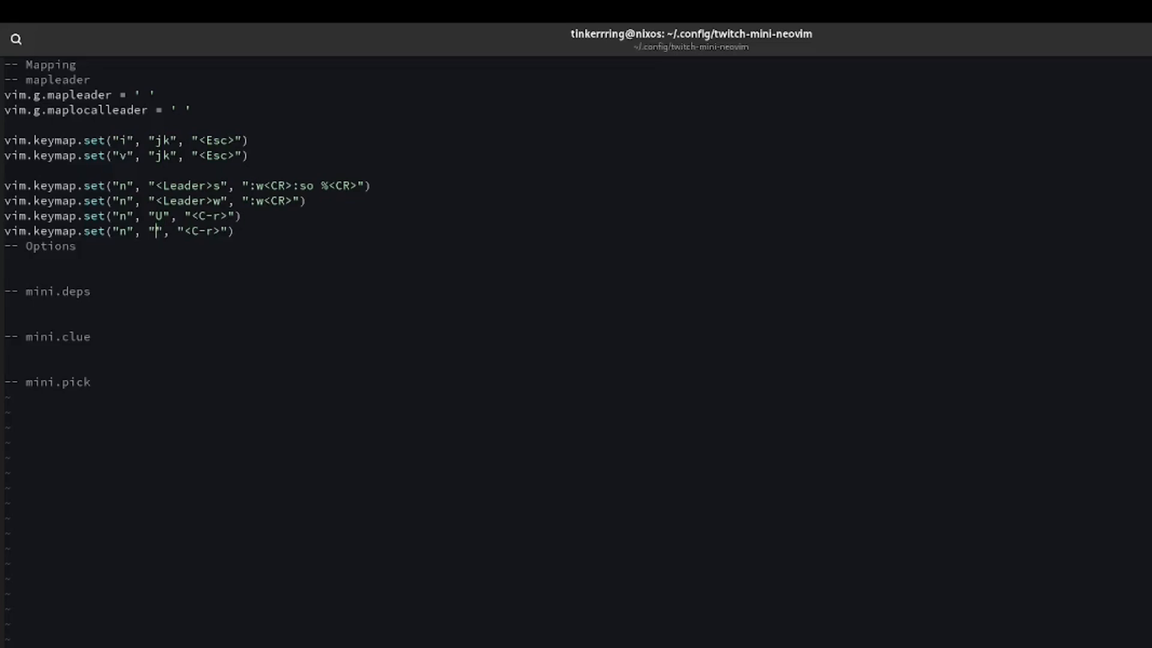
{"action": "type", "text": "<Tab>"}
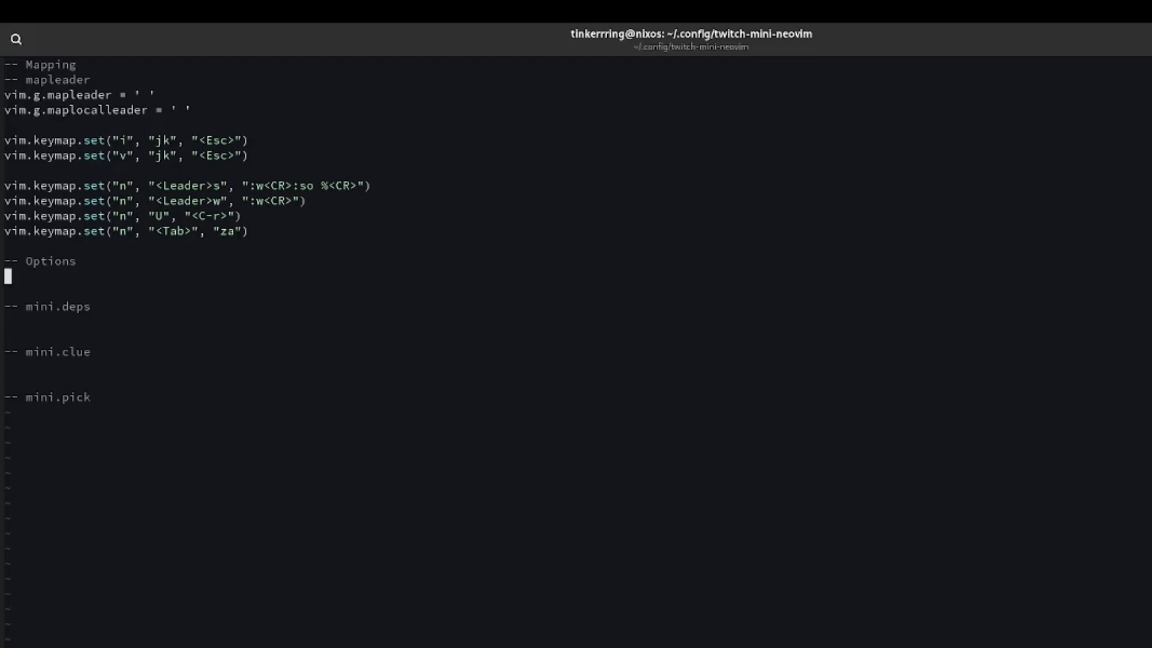
{"action": "type", "text": "vim."}
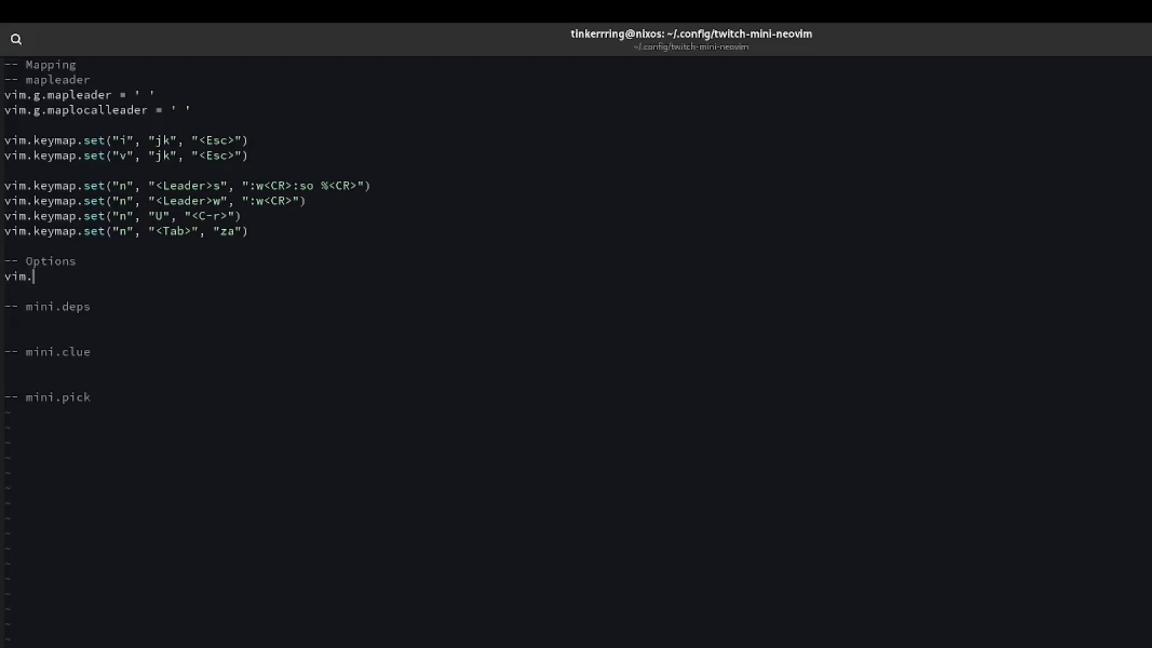
Step: Set vim.opt.foldmethod = 'marker' and wrap Mapping in {{{ }}} markers, folding it
{"action": "type", "text": "opt.fo"}
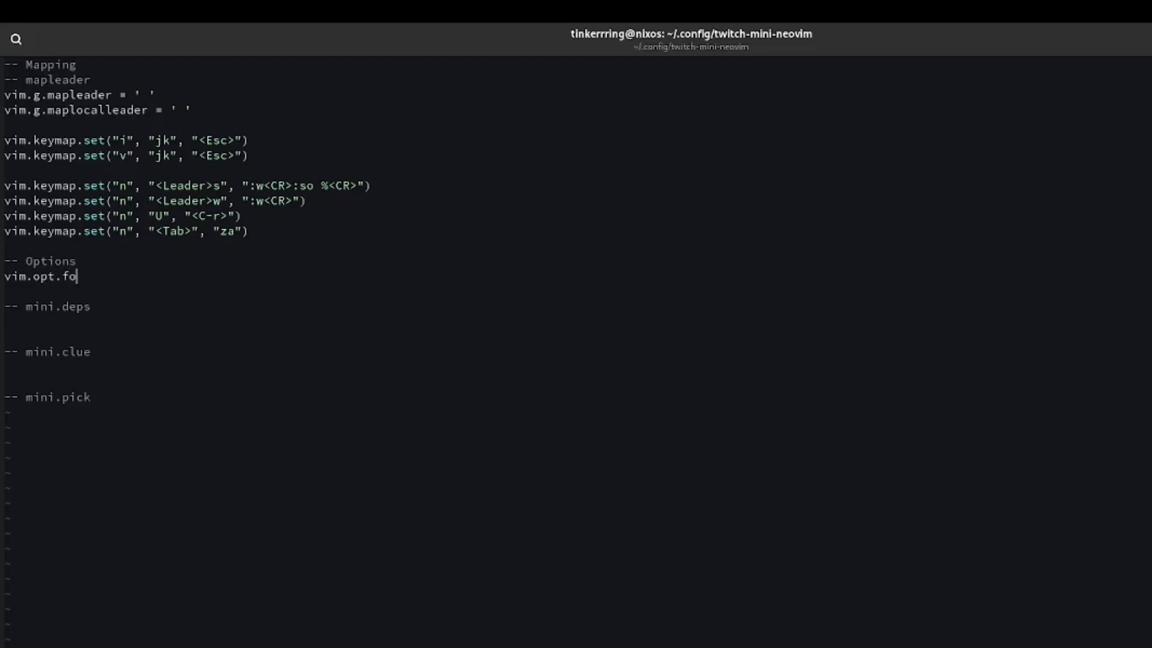
{"action": "type", "text": "ldmethod ="}
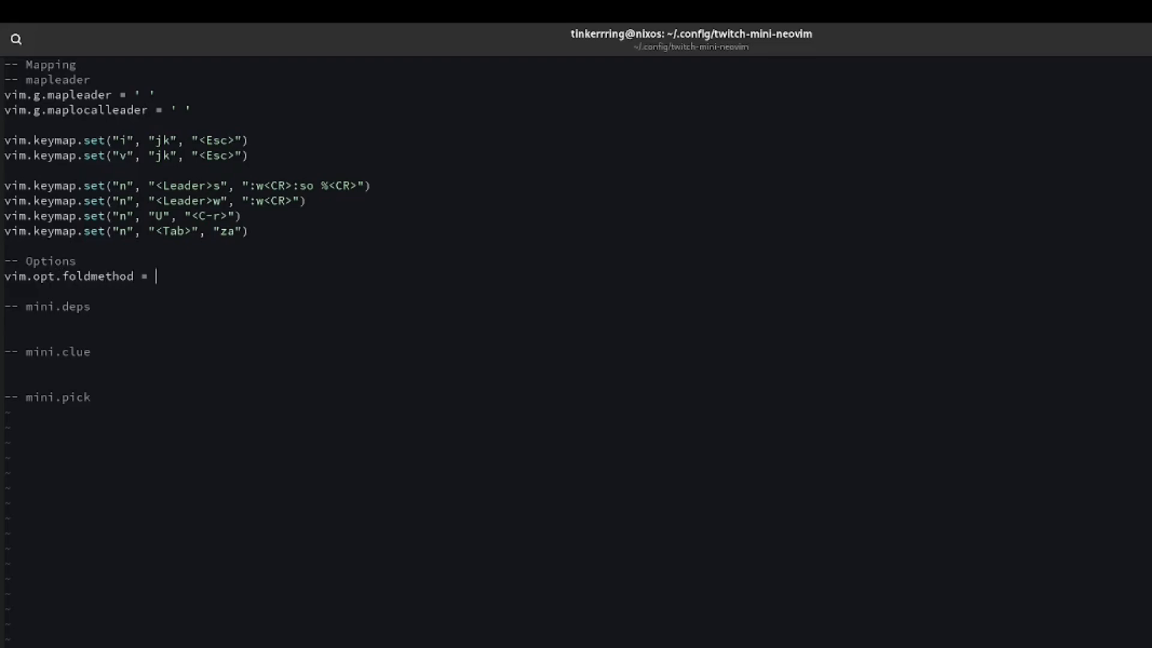
{"action": "type", "text": "'marker'"}
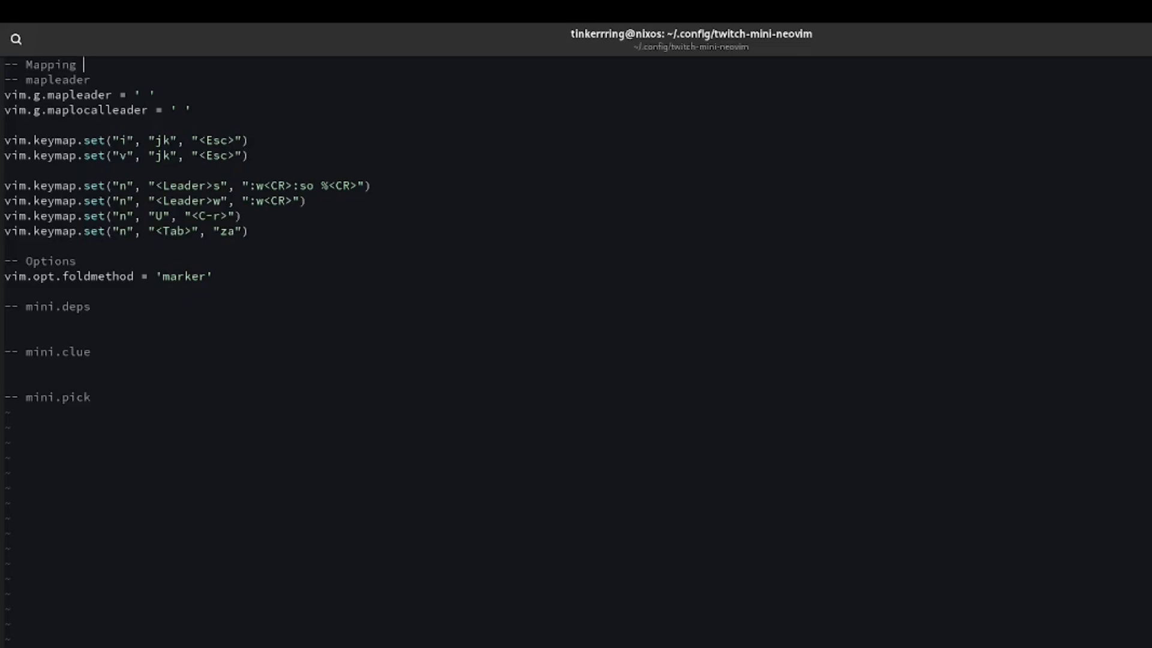
{"action": "type", "text": "{{{"}
{"action": "left_click", "coordinate": [135, 246]}
{"action": "type", "text": "--"}
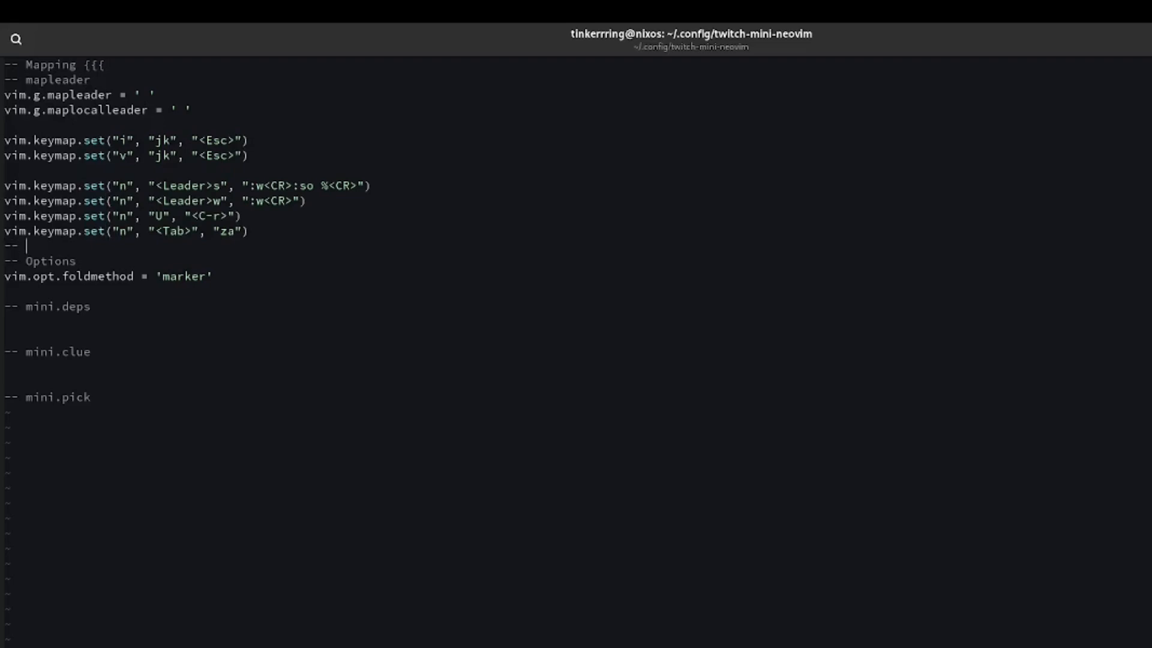
{"action": "type", "text": "}}"}
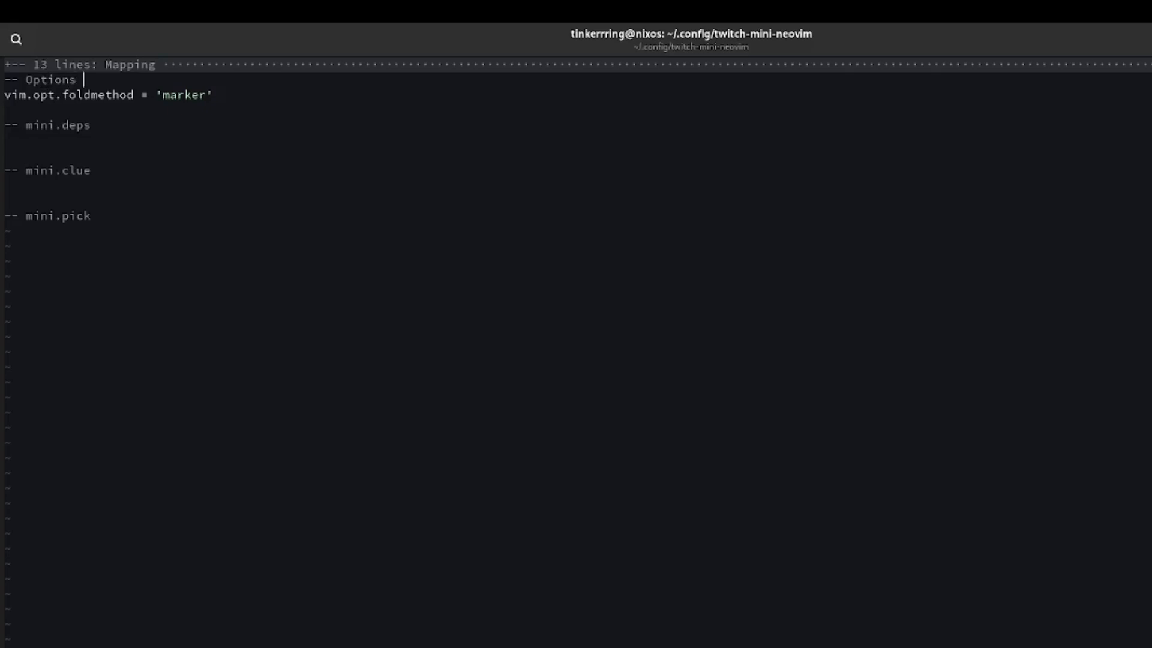
Step: Add vim.cmd 'syntax on' inside {{{ }}} markers around Options, then fold it
{"action": "type", "text": "{{{"}
{"action": "type", "text": "-- }}}"}
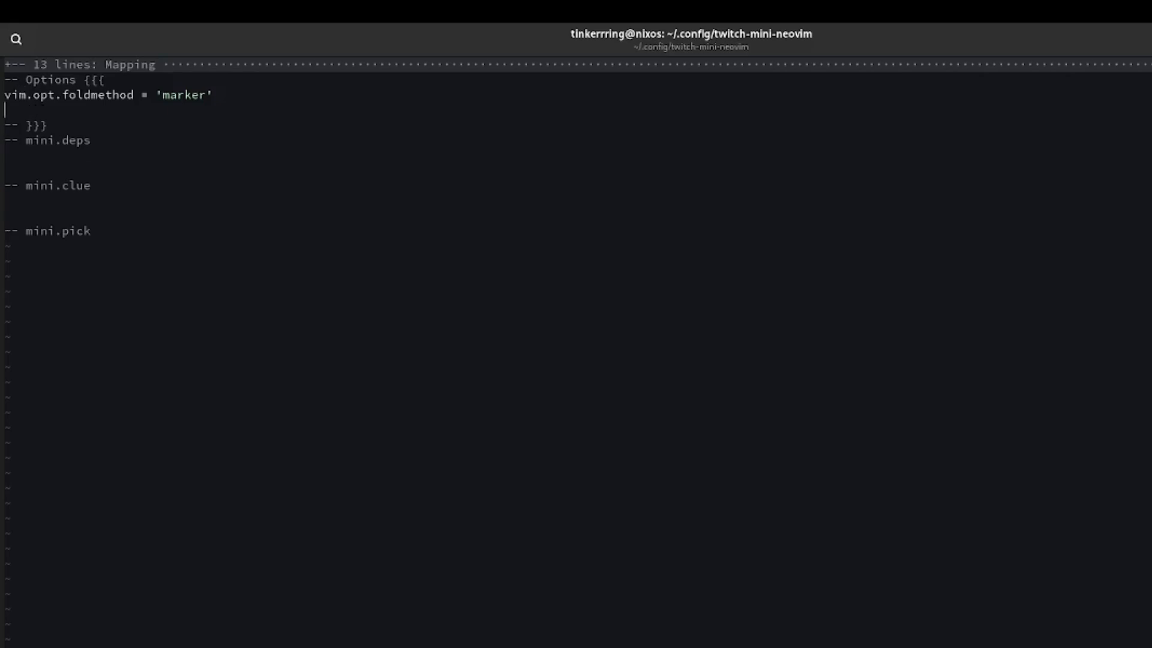
{"action": "type", "text": "vi"}
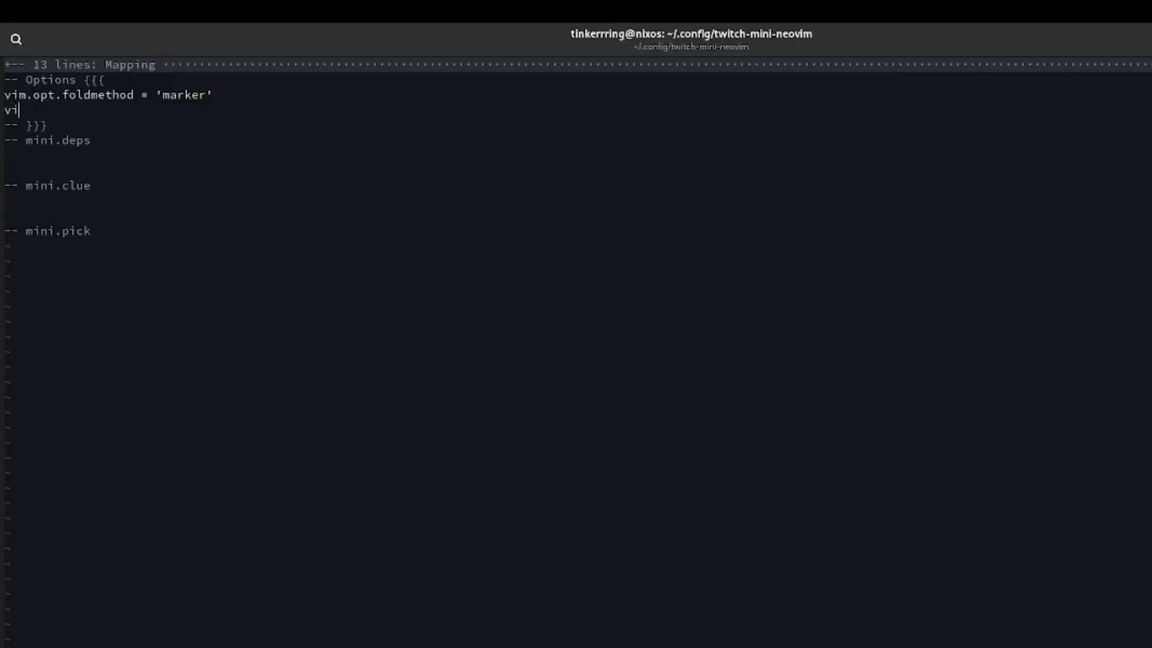
{"action": "type", "text": ".cm"}
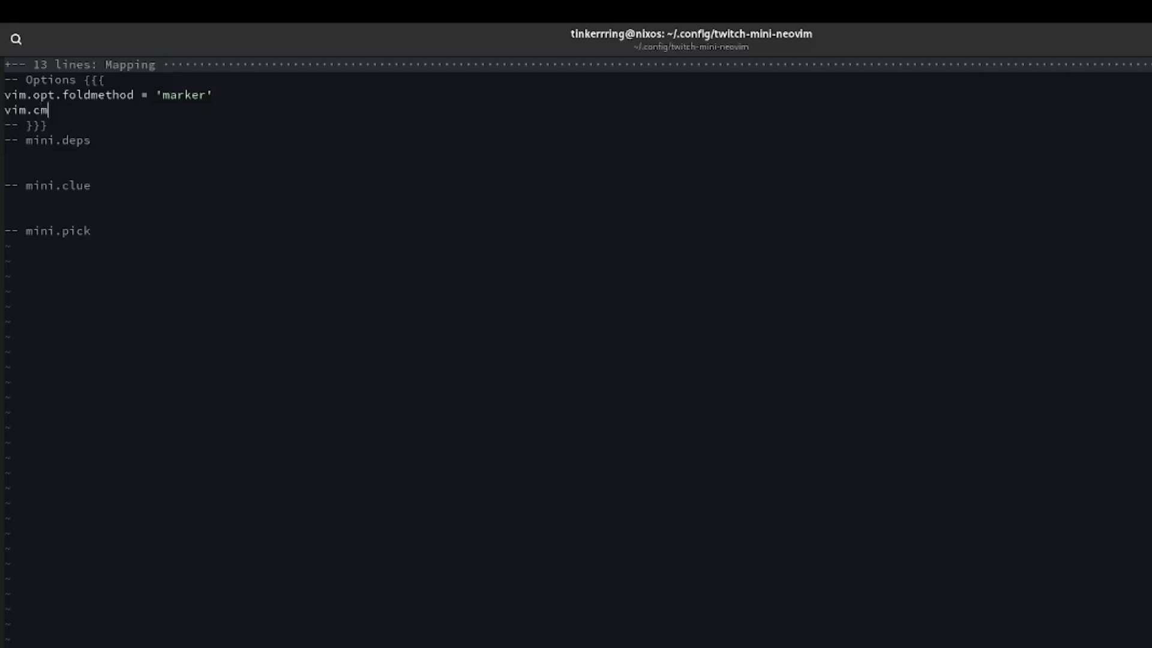
{"action": "type", "text": "d 'syn"}
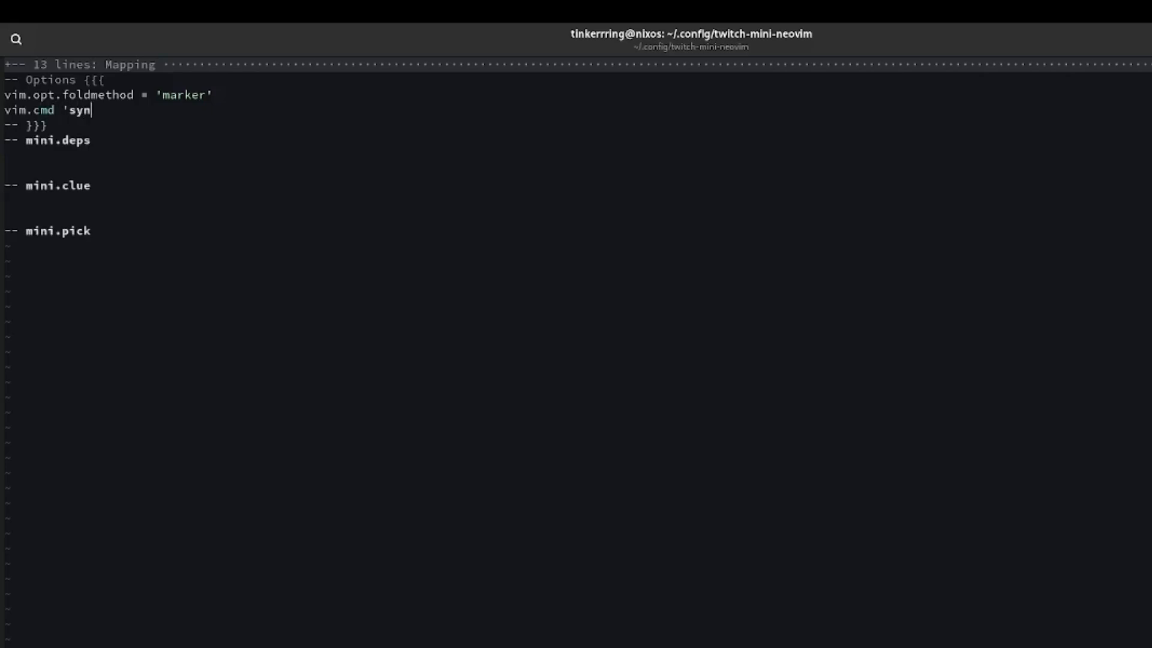
{"action": "type", "text": "tax on'"}
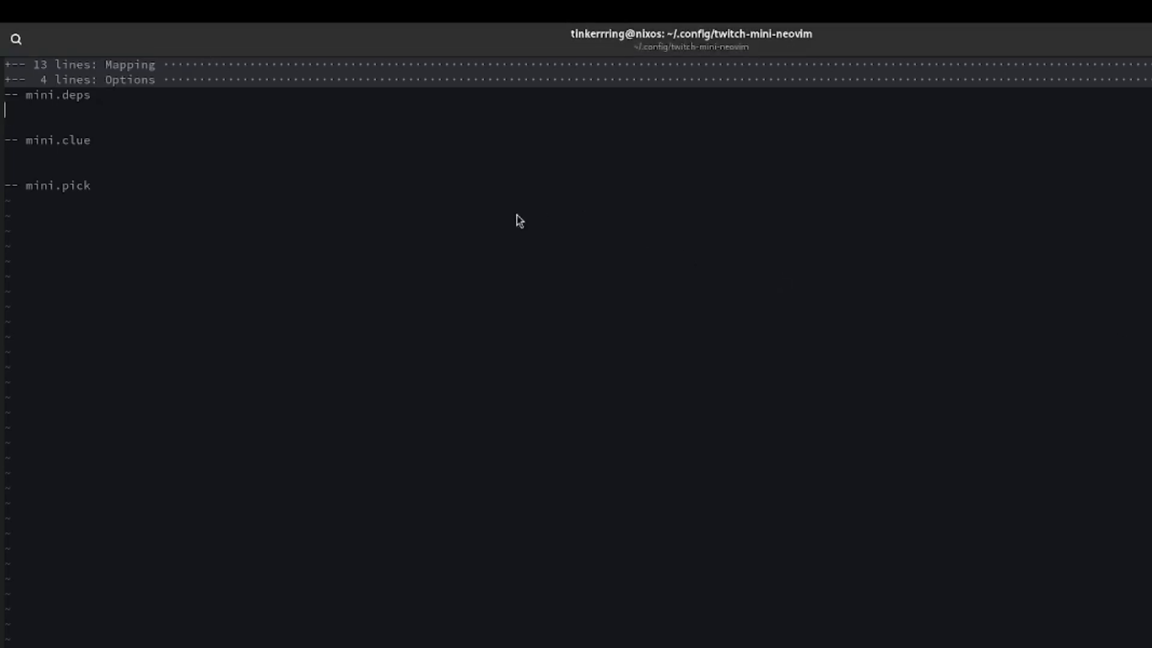
{"action": "mouse_move", "coordinate": [207, 145]}
{"action": "type", "text": "t in"}
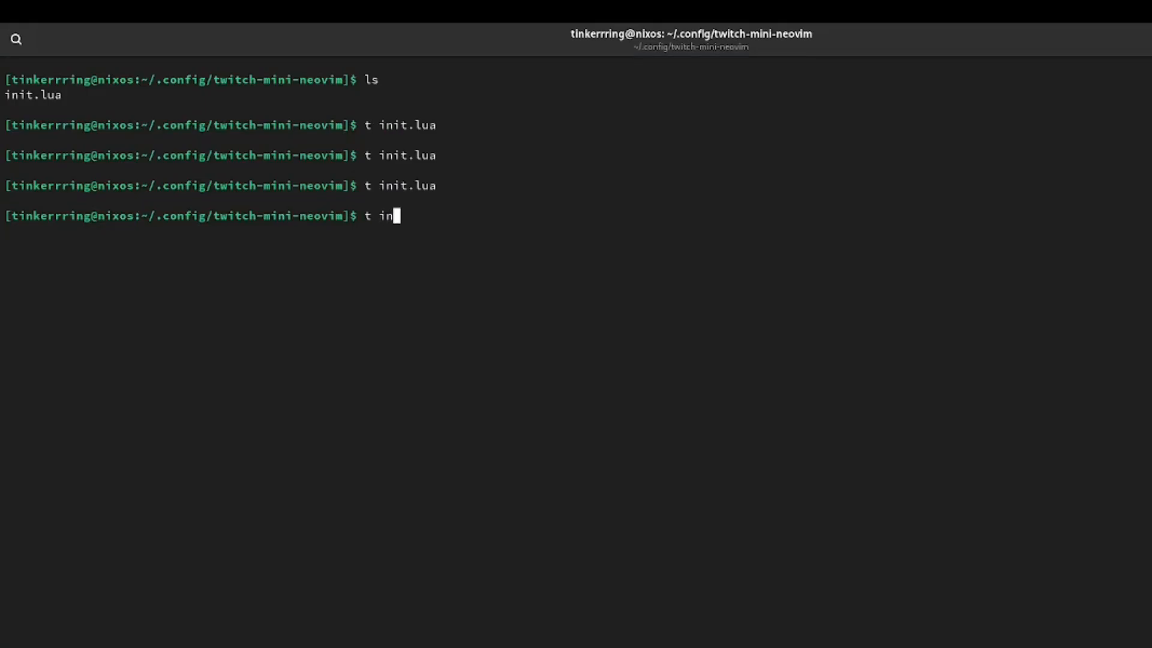
Step: Reopen init.lua and paste the mini.nvim clone-and-setup snippet under mini.deps
{"action": "key", "text": "Enter"}
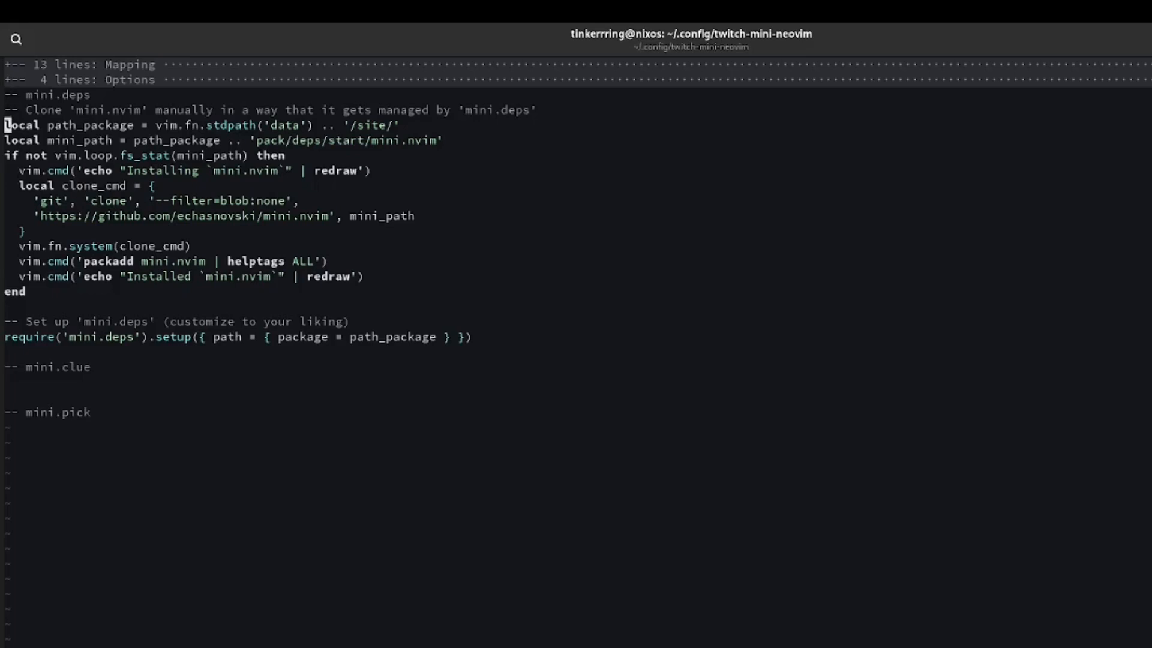
Step: Copy the <Leader>w save mapping above the <Leader>s line
{"action": "key", "text": "j"}
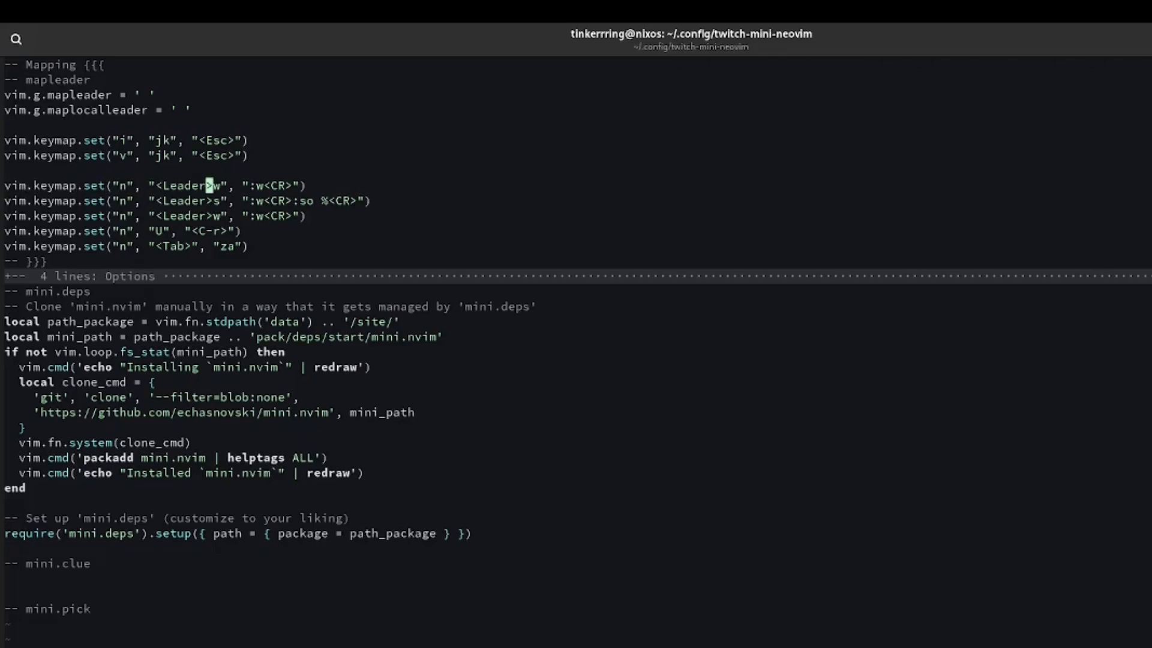
Step: Change the copied mapping's key to <Leader>k and edit its command
{"action": "type", "text": "k"}
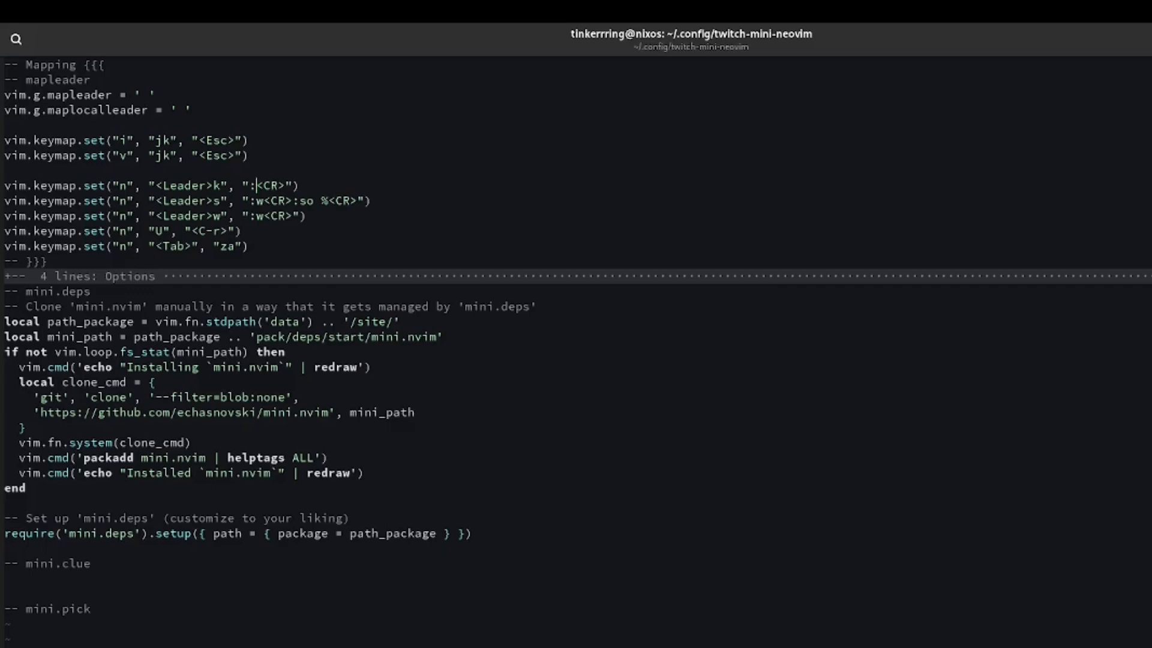
{"action": "type", "text": "b"}
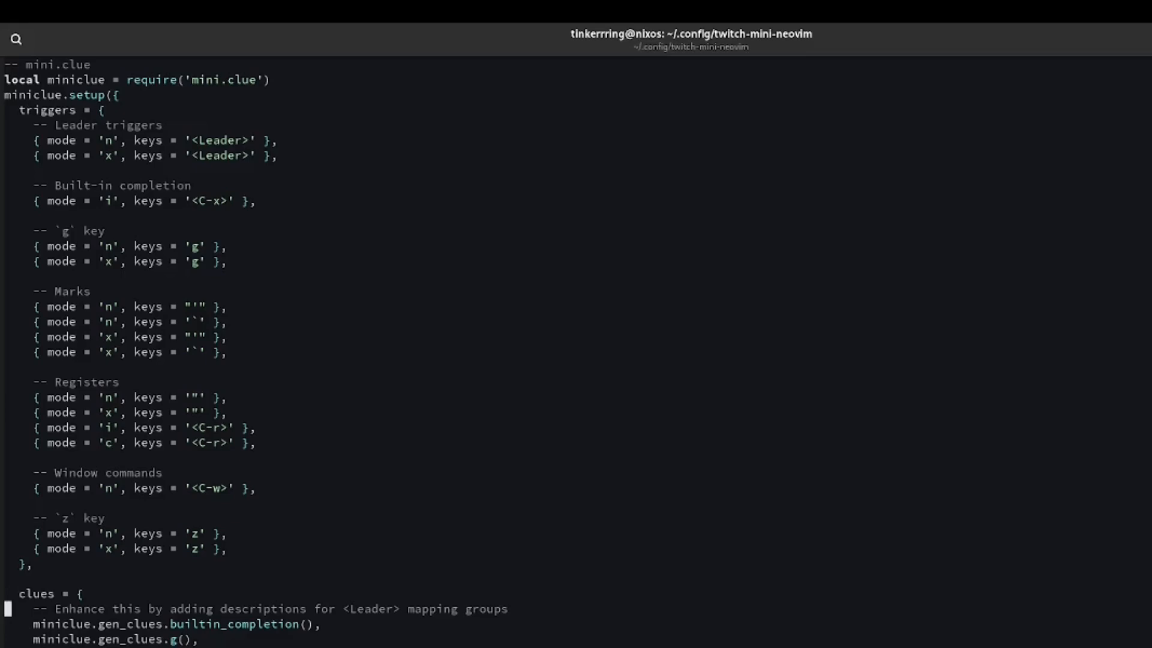
{"action": "mouse_move", "coordinate": [106, 448]}
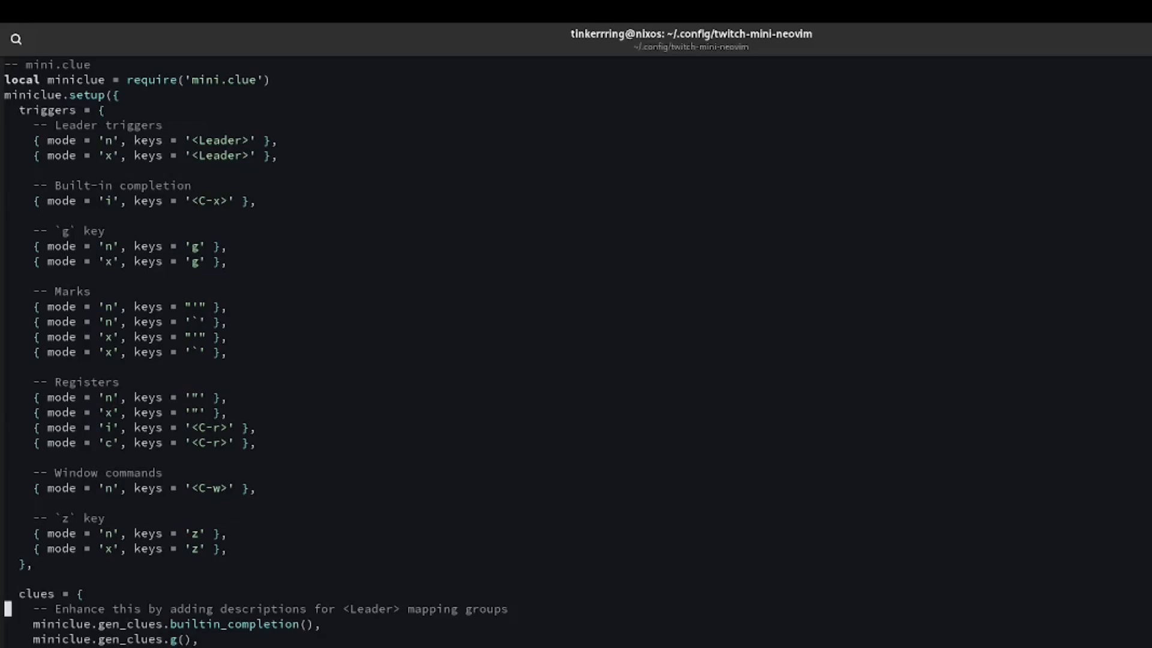
{"action": "mouse_move", "coordinate": [624, 334]}
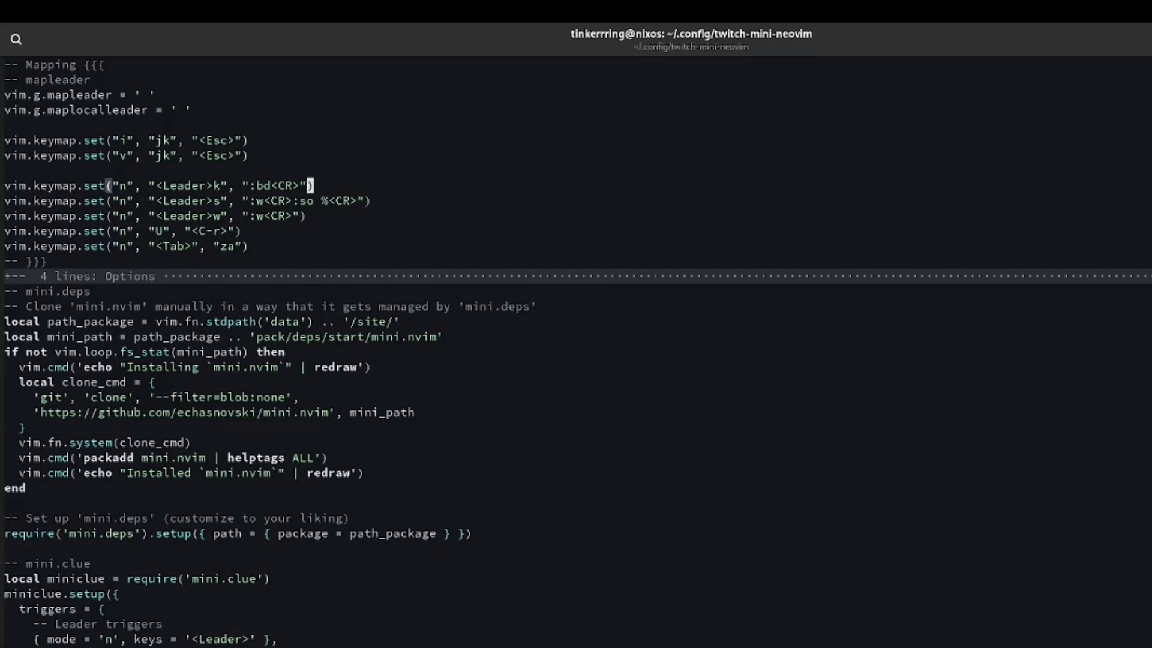
Step: Type a malformed desc = {"kill buffer"} after the <Leader>k mapping, then discard it, keeping the trailing comma
{"action": "type", "text": ", desc"}
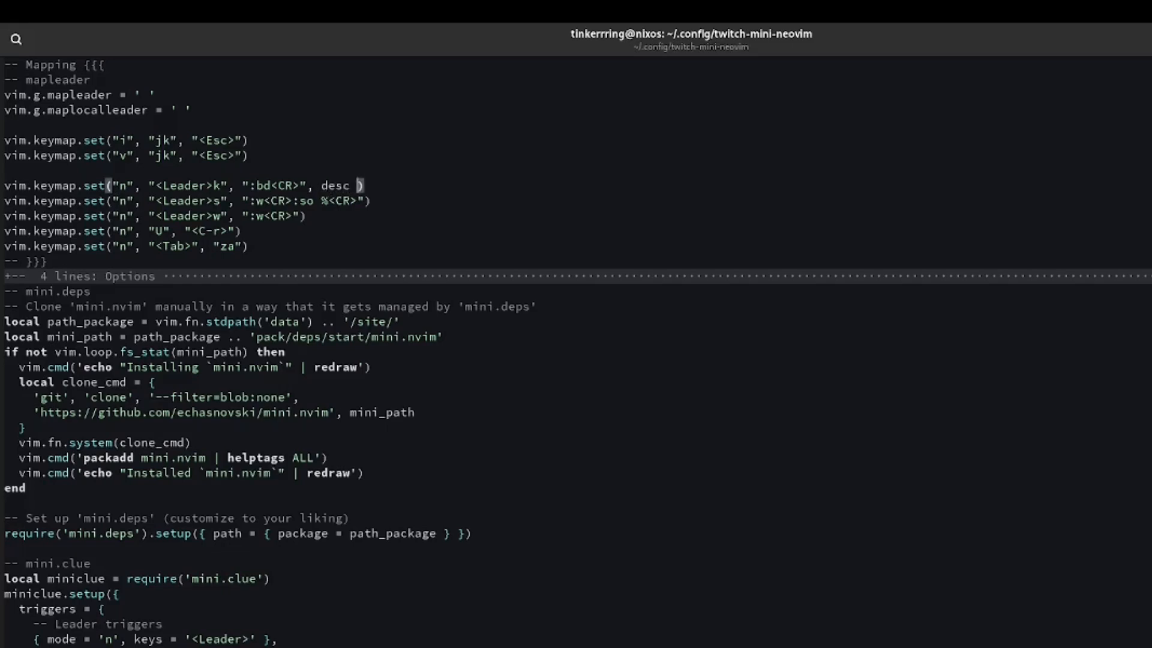
{"action": "type", "text": "= {"}
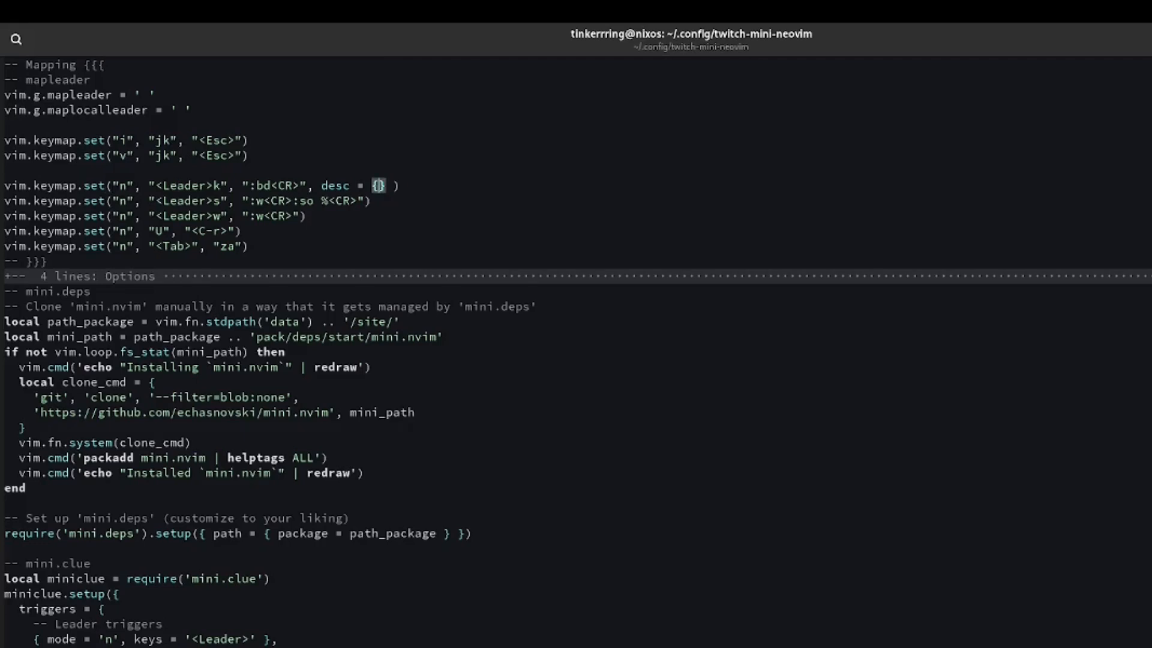
{"action": "type", "text": "kil"}
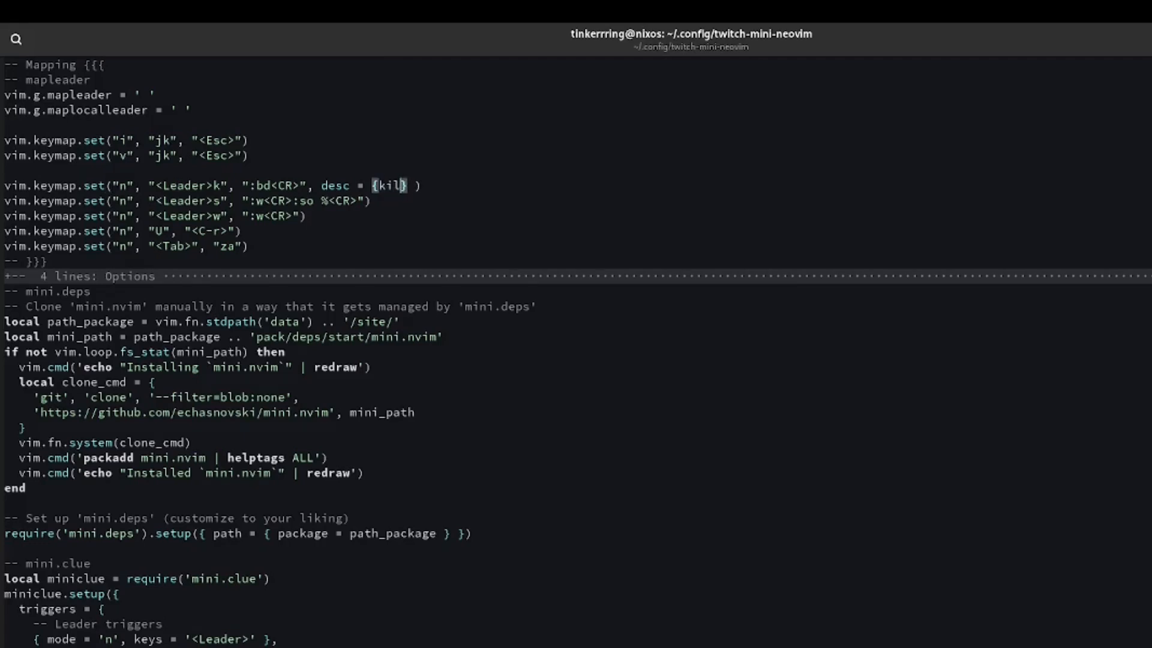
{"action": "type", "text": "\"kill bu"}
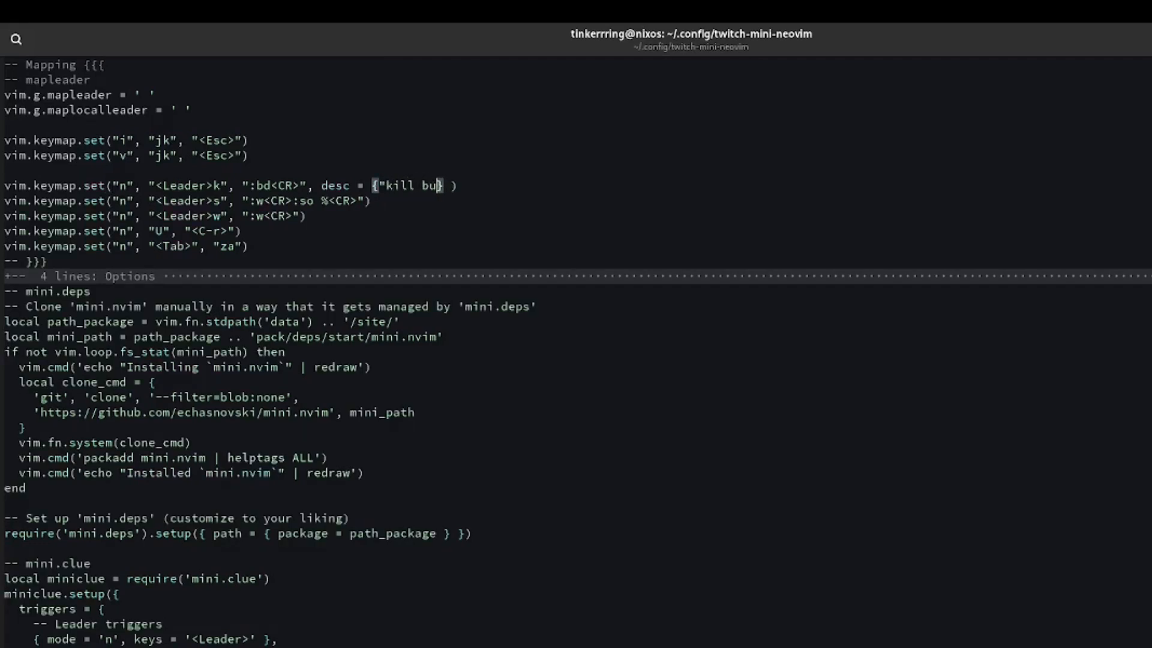
{"action": "type", "text": "ffer"}
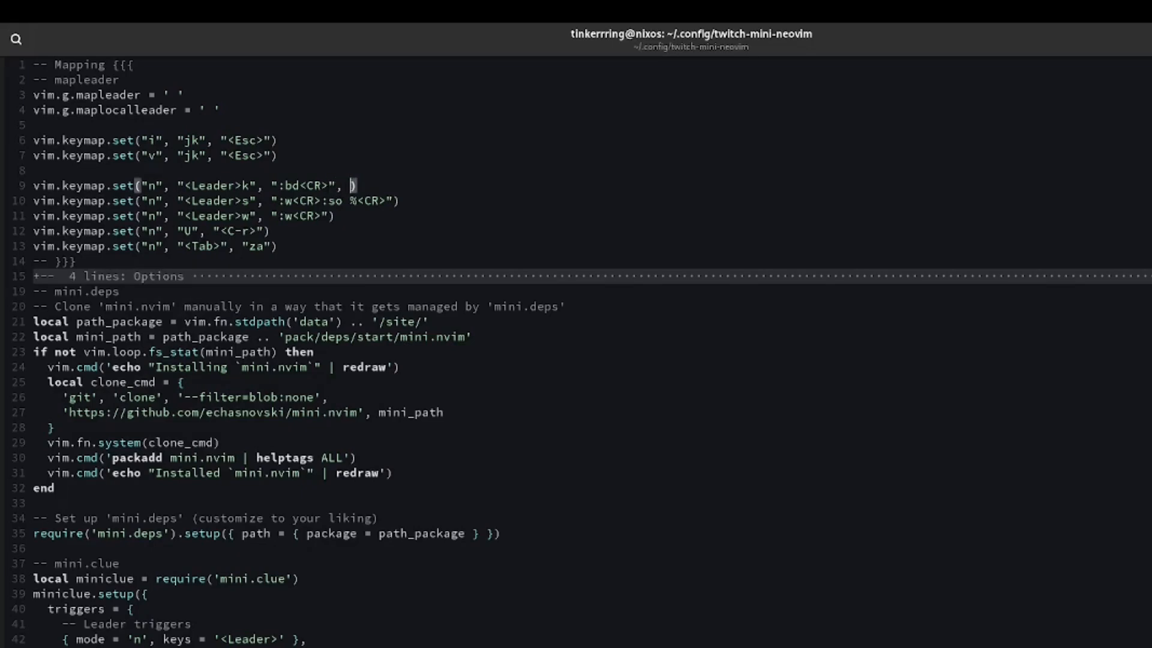
Step: Add {desc = "kill buffer"} as the fourth argument of the <Leader>k vim.keymap.set call
{"action": "type", "text": "desc ="}
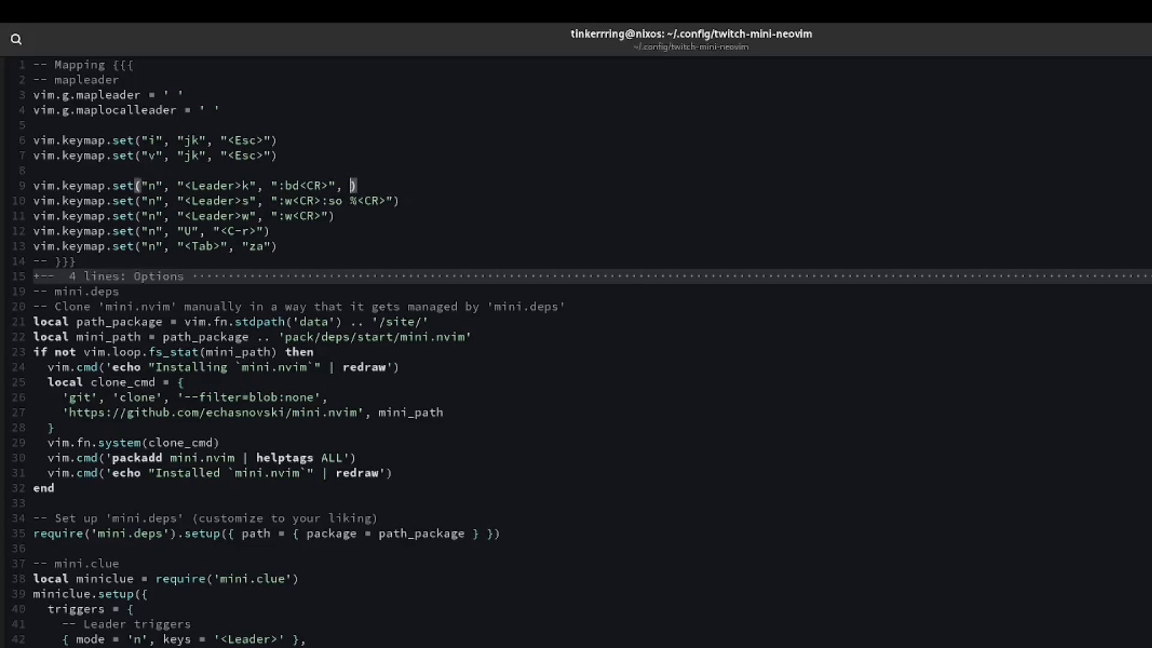
{"action": "type", "text": "{desk"}
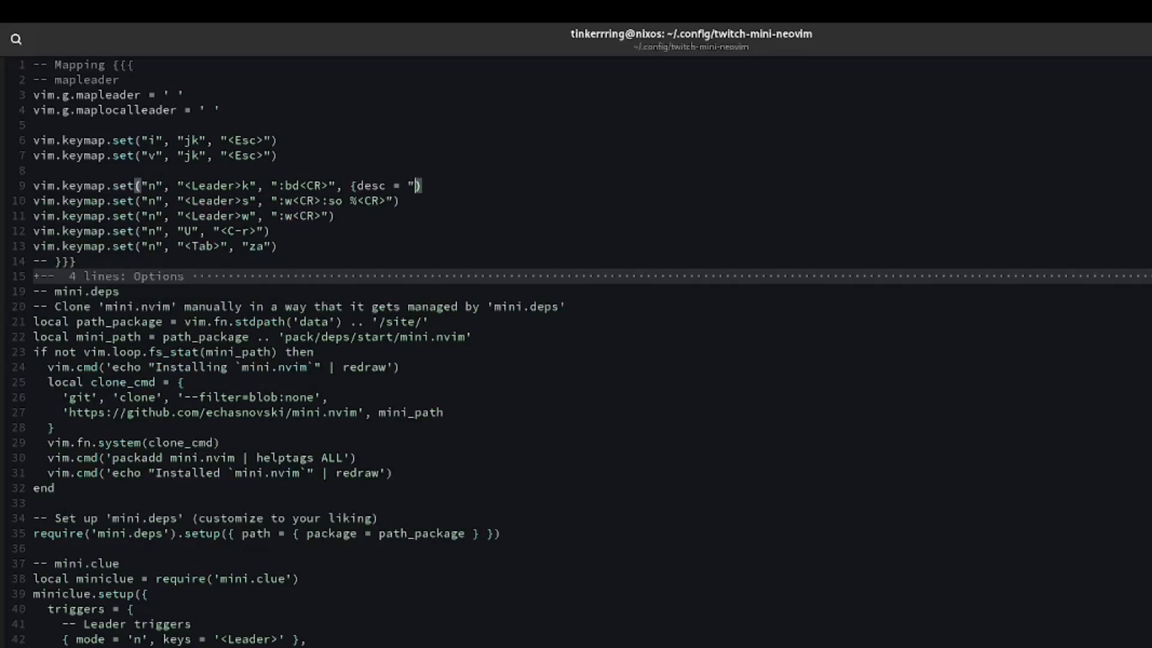
{"action": "type", "text": "kill buffer"}
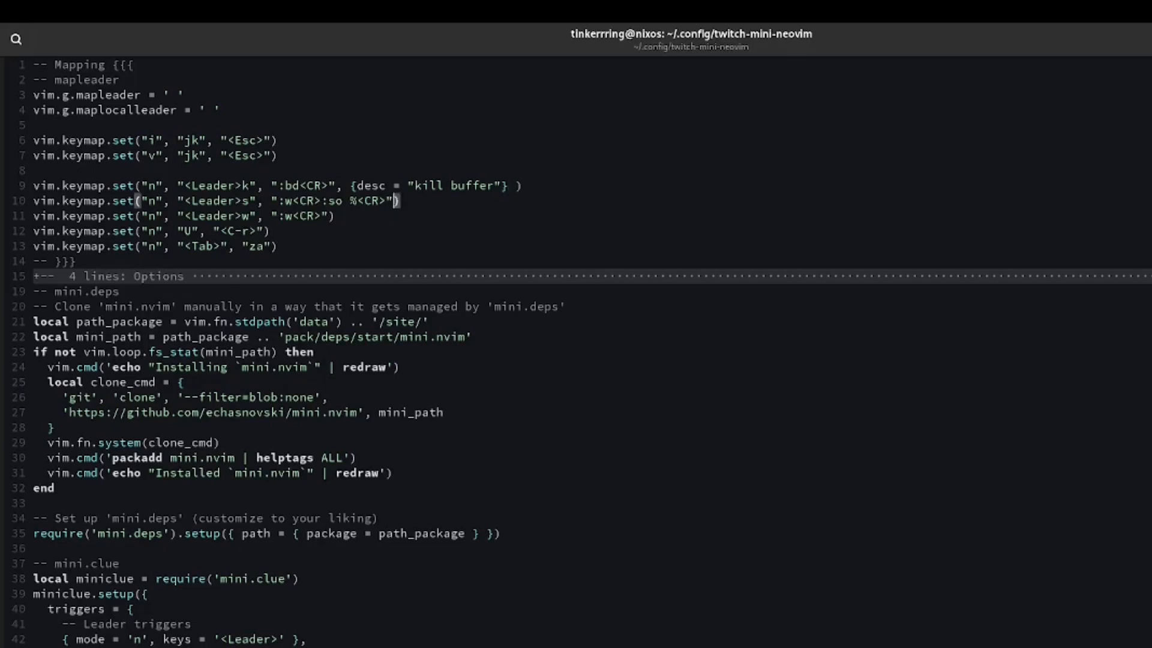
Step: Append an options table {desc = "source this file"} to the <Leader>s mapping
{"action": "type", "text": ", {"}
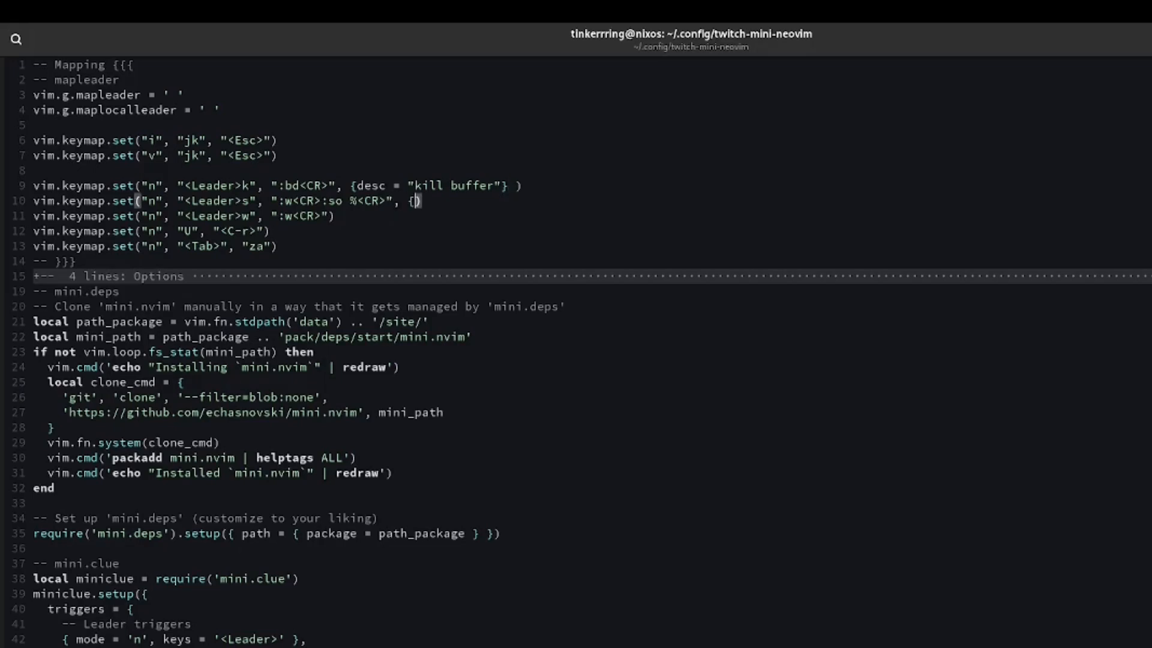
{"action": "type", "text": "desc ="}
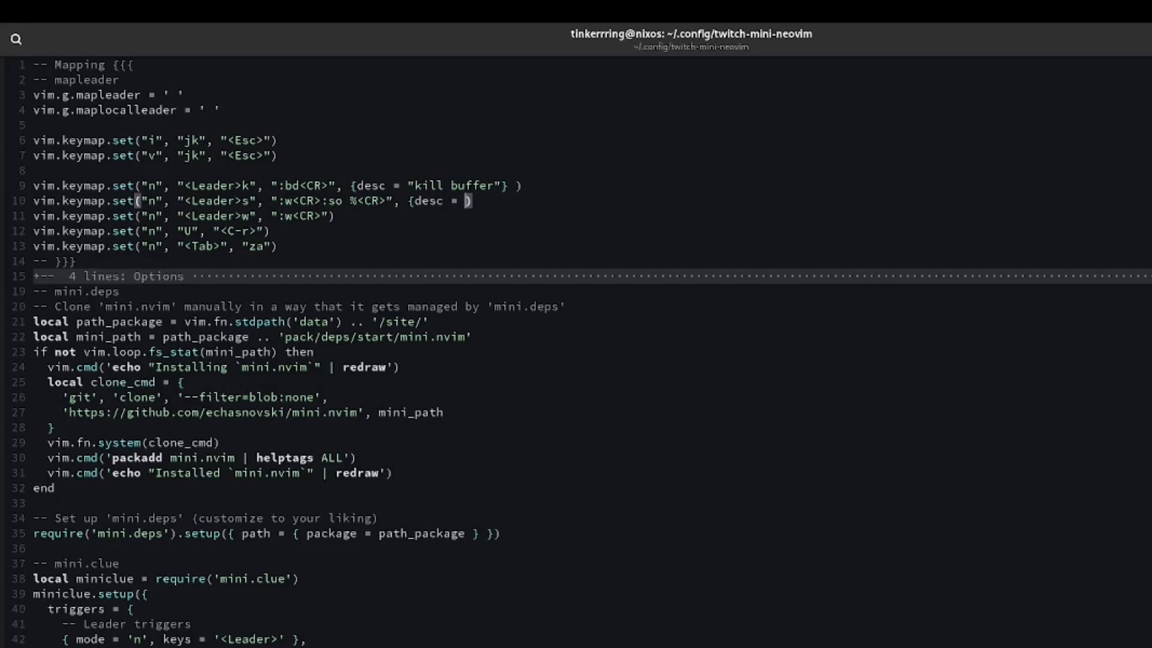
{"action": "type", "text": "source"}
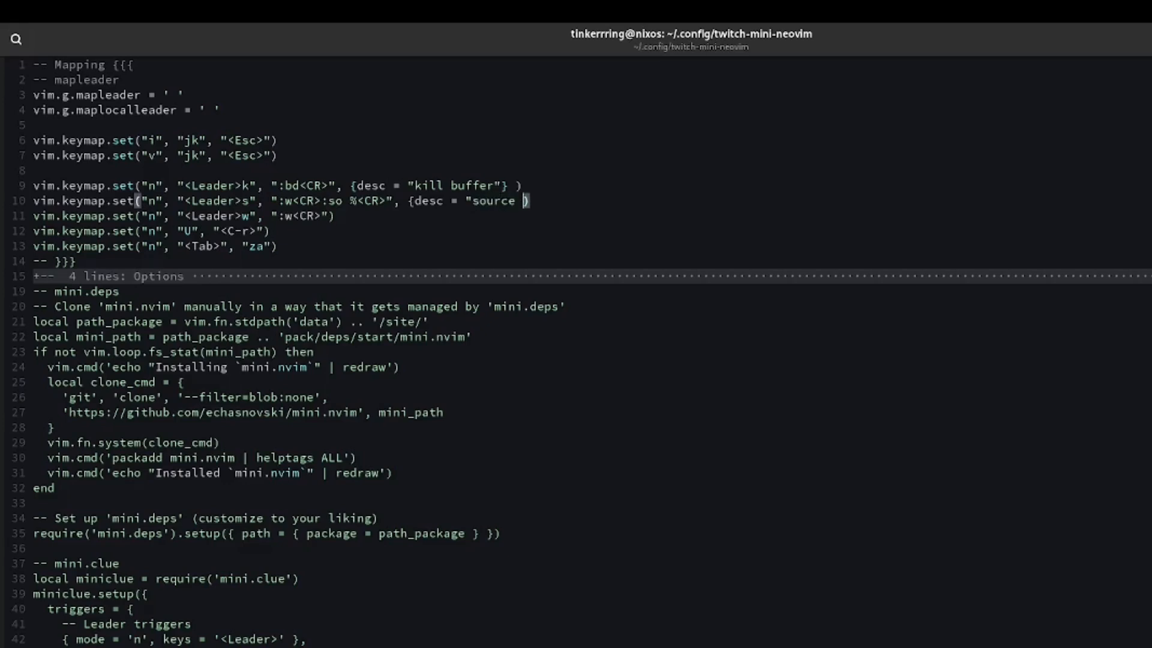
{"action": "type", "text": "current"}
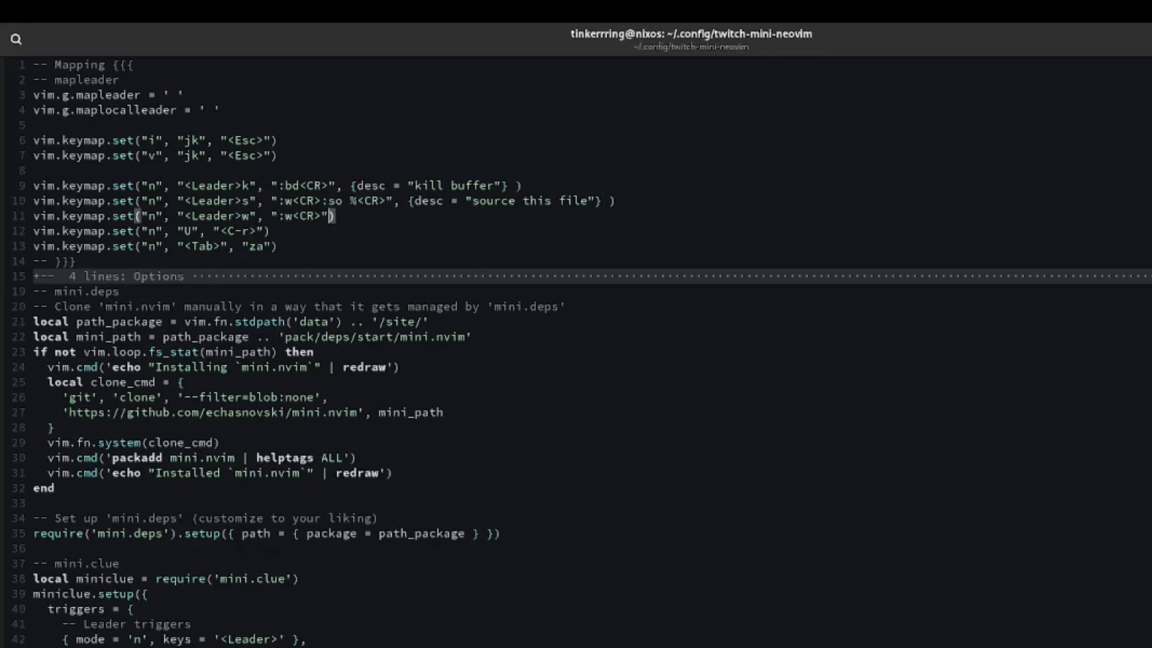
Step: Append {desc = "save"} to the <Leader>w mapping
{"action": "type", "text": ","}
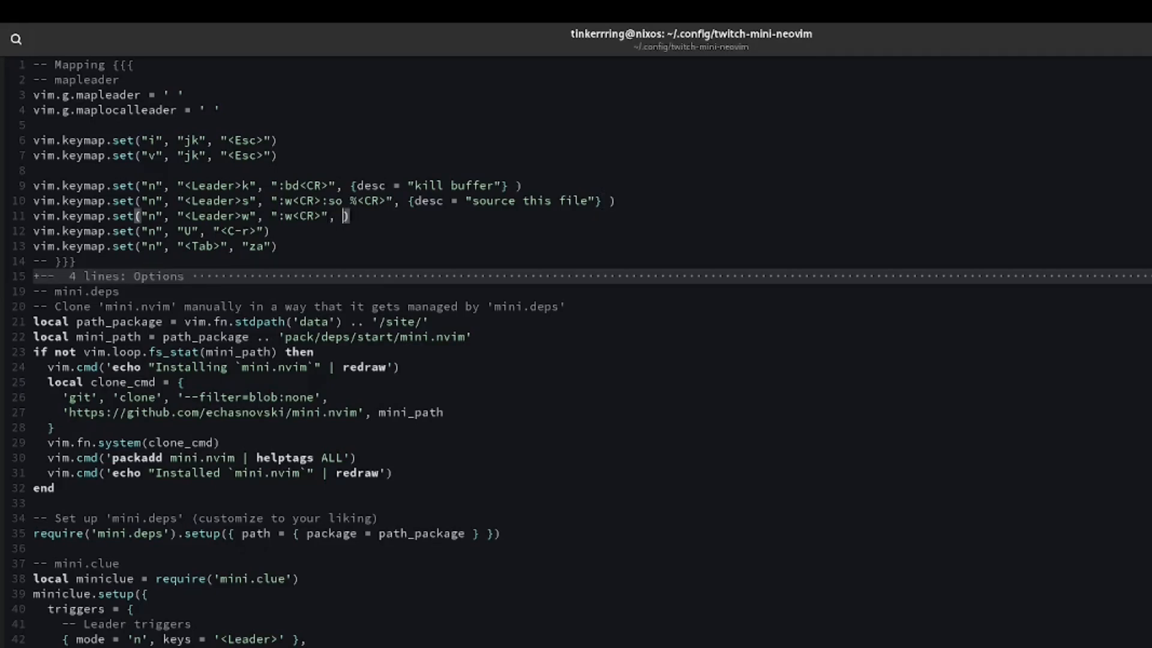
{"action": "type", "text": "{desc ="}
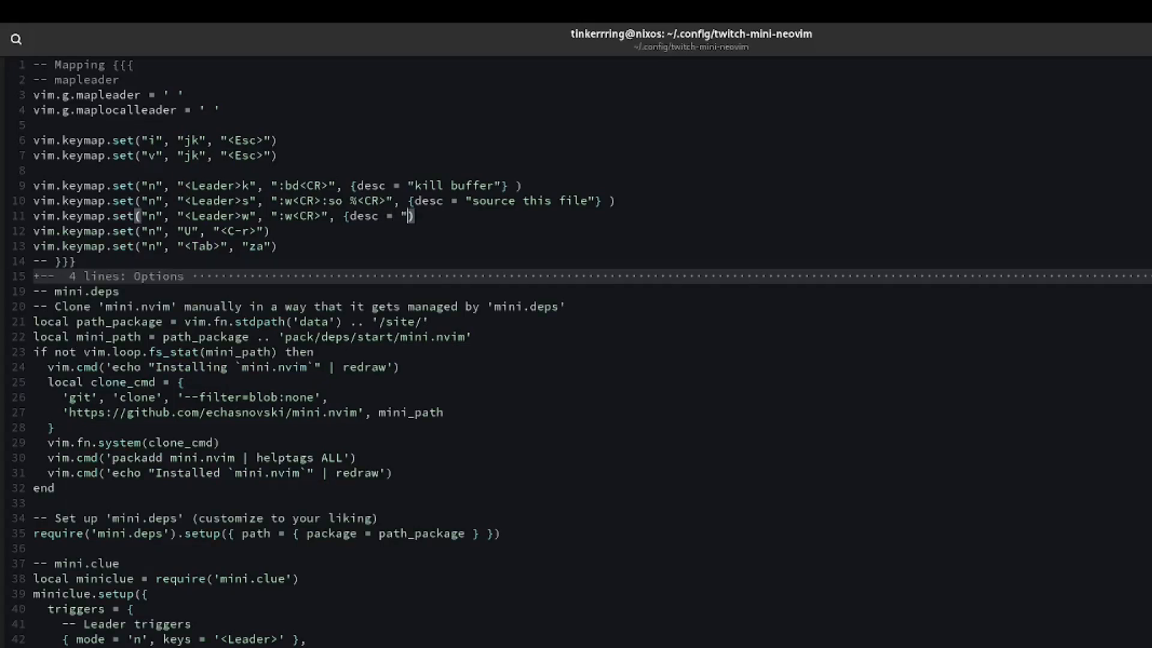
{"action": "type", "text": "save"}
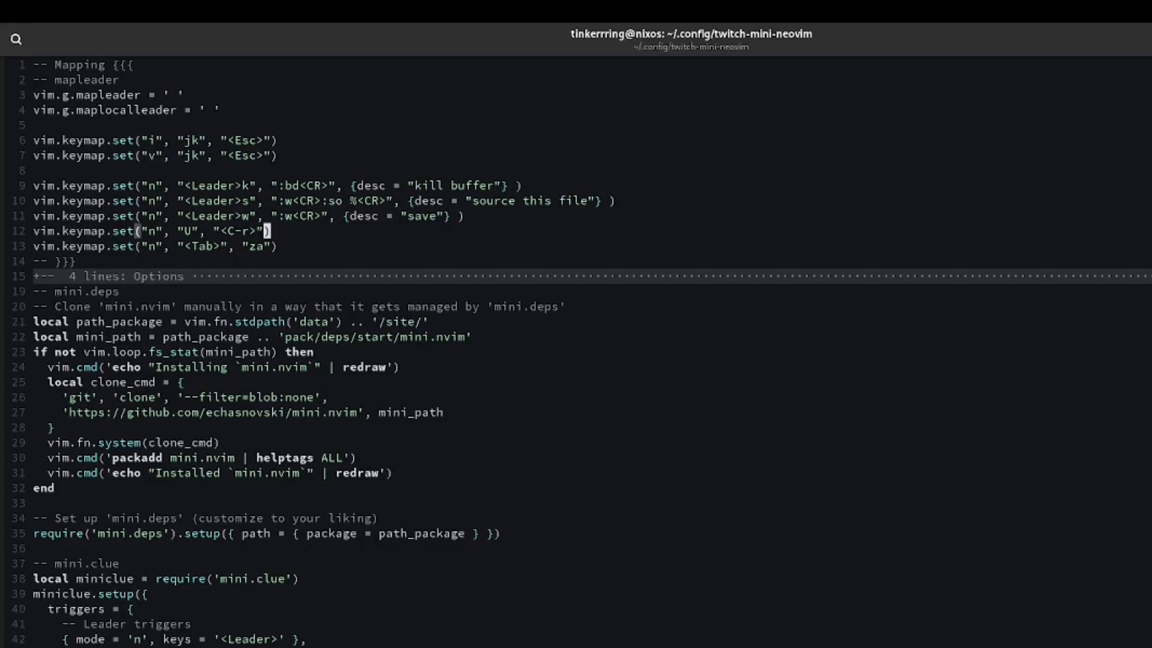
{"action": "scroll", "scroll_direction": "down", "scroll_amount": 3}
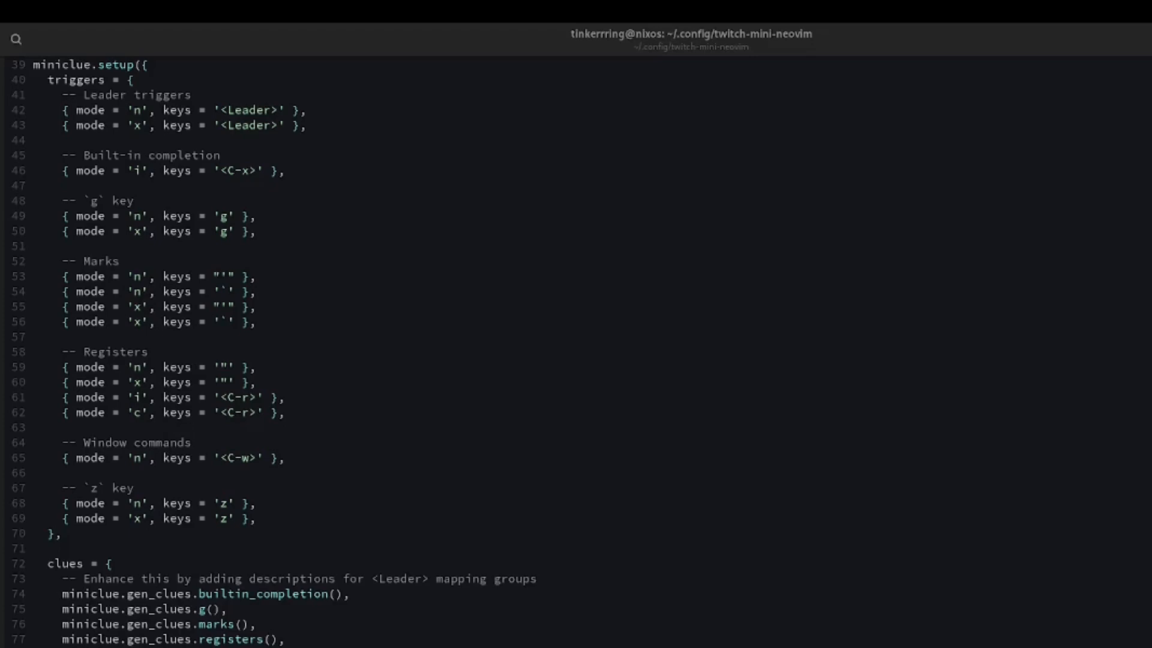
{"action": "mouse_move", "coordinate": [679, 387]}
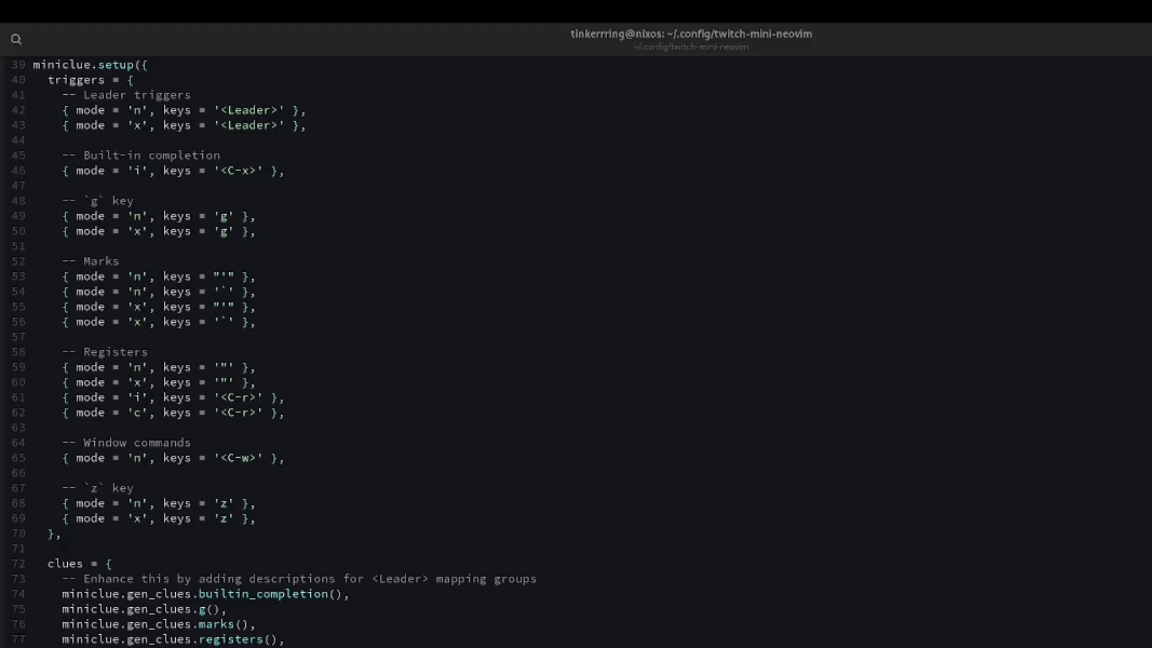
{"action": "mouse_move", "coordinate": [678, 388]}
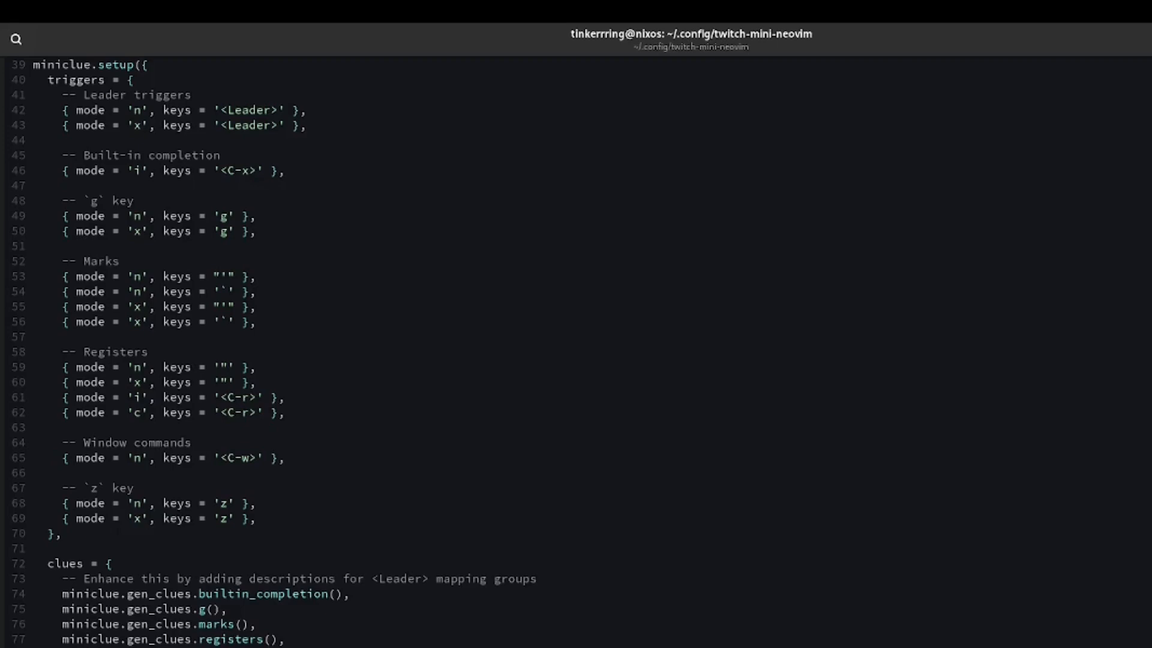
{"action": "scroll", "scroll_direction": "down", "scroll_amount": 3}
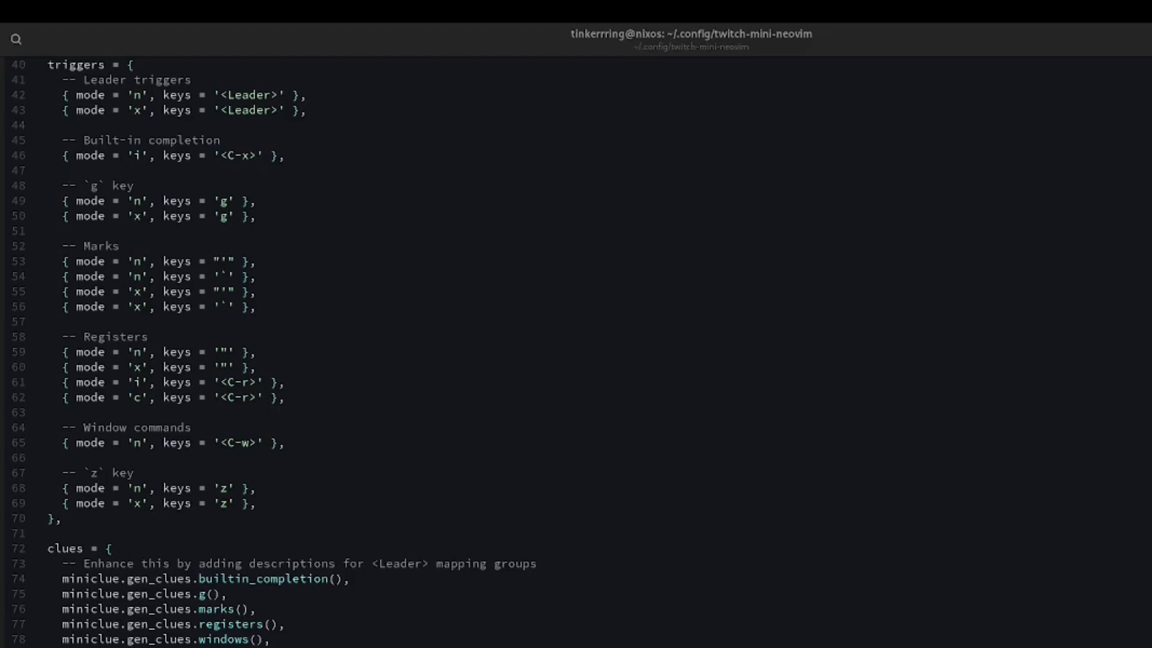
{"action": "mouse_move", "coordinate": [689, 390]}
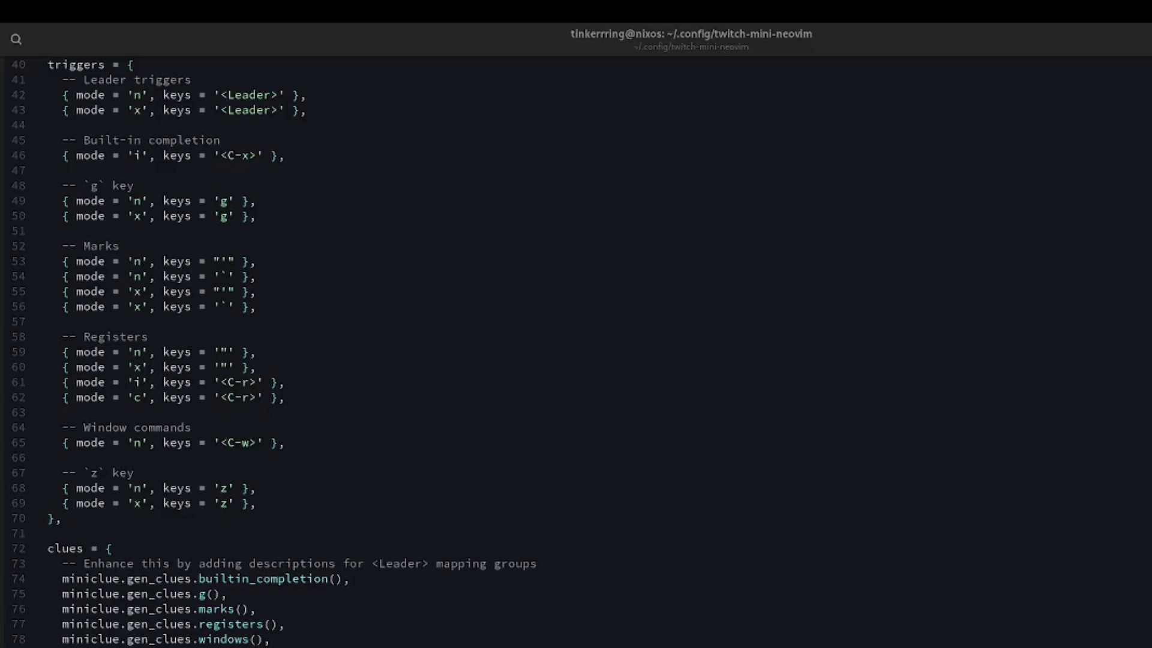
{"action": "mouse_move", "coordinate": [690, 388]}
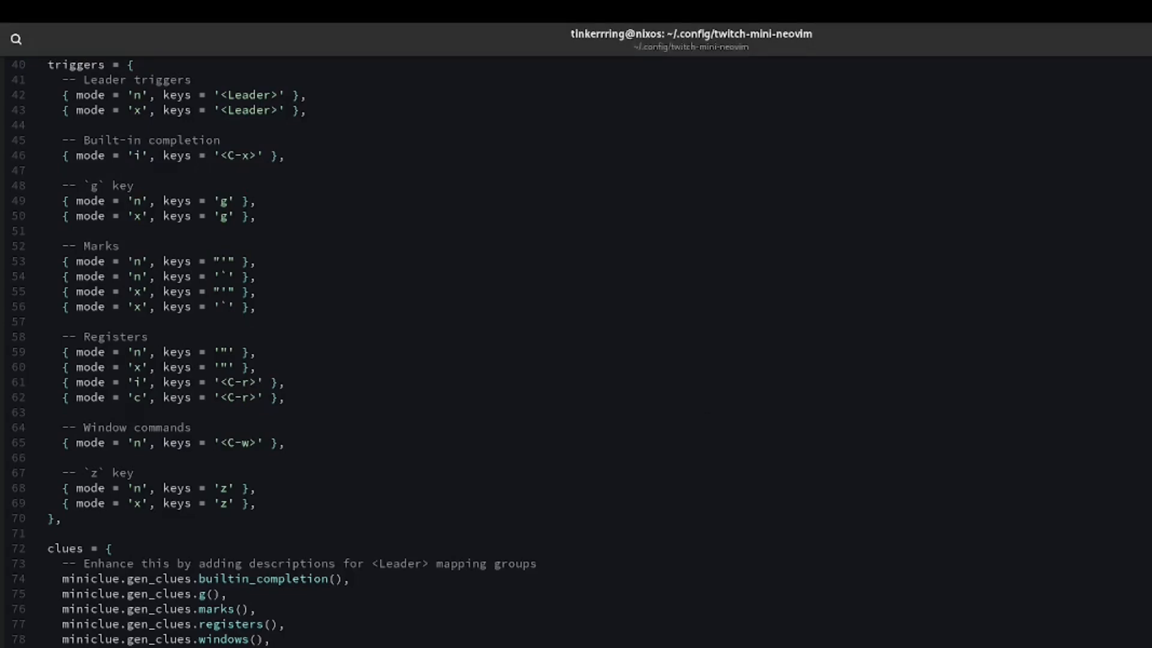
{"action": "mouse_move", "coordinate": [702, 401]}
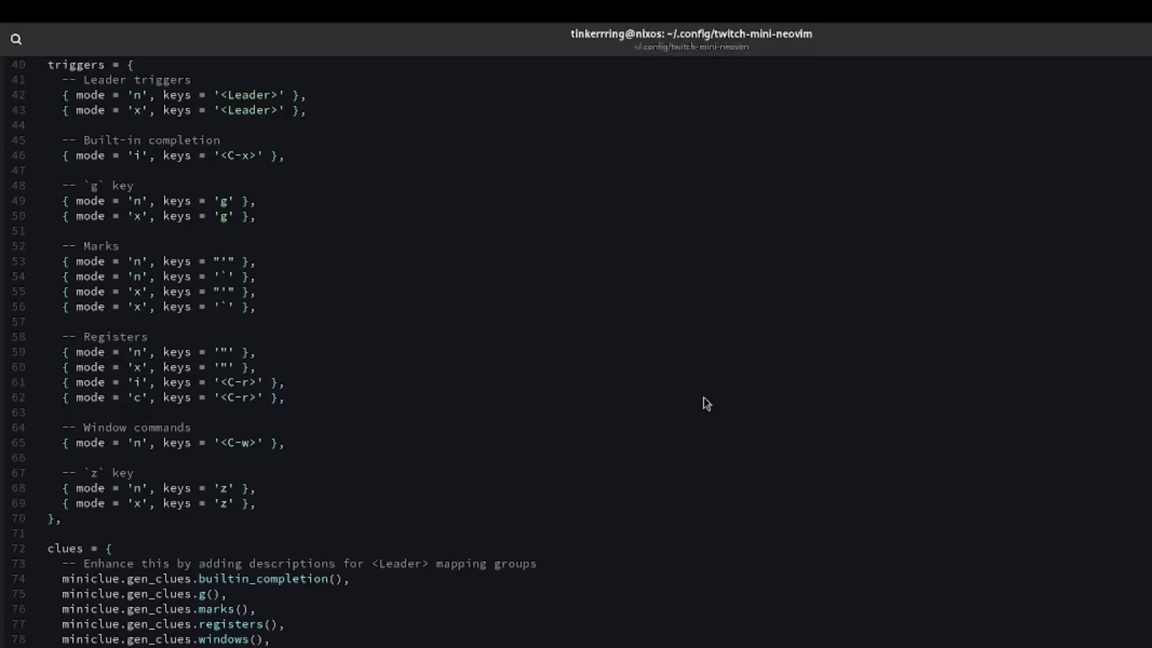